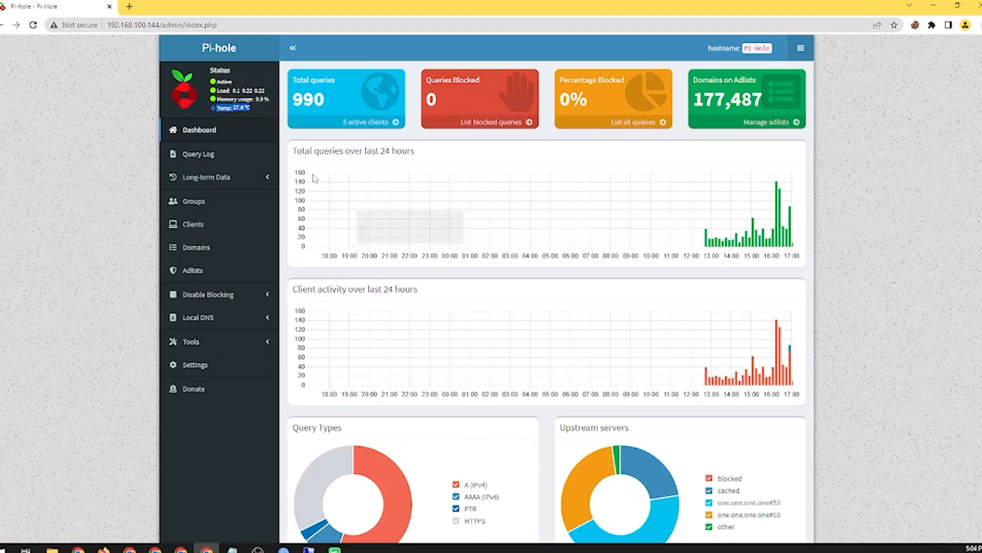
Browse the Query Log, long-term graphics and query log pages, then group management
{"action": "left_click", "coordinate": [198, 154]}
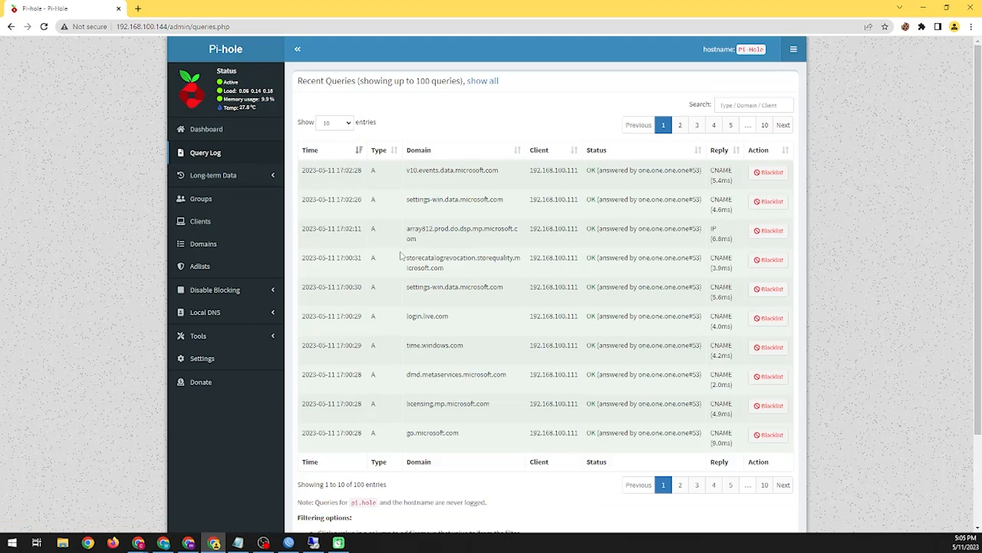
{"action": "left_click", "coordinate": [209, 194]}
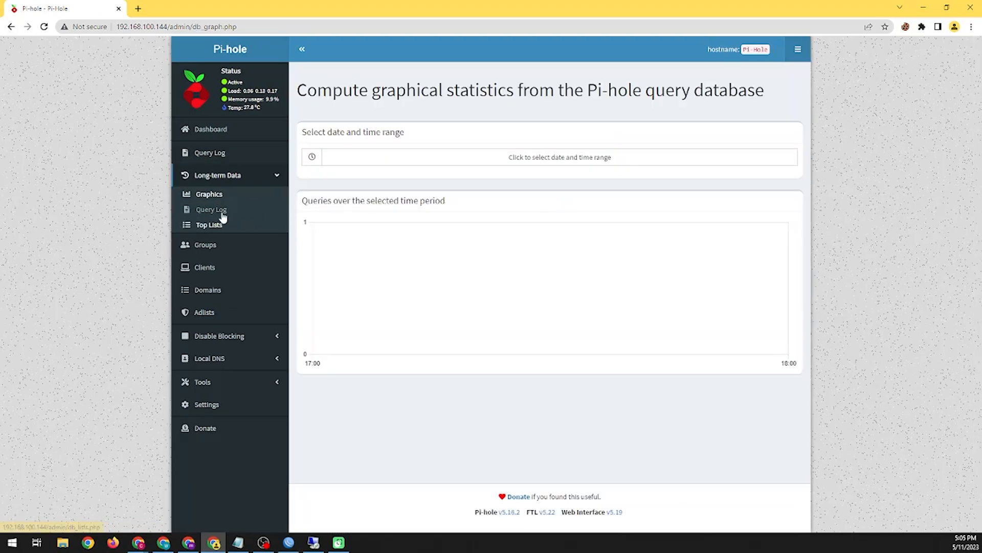
{"action": "left_click", "coordinate": [211, 209]}
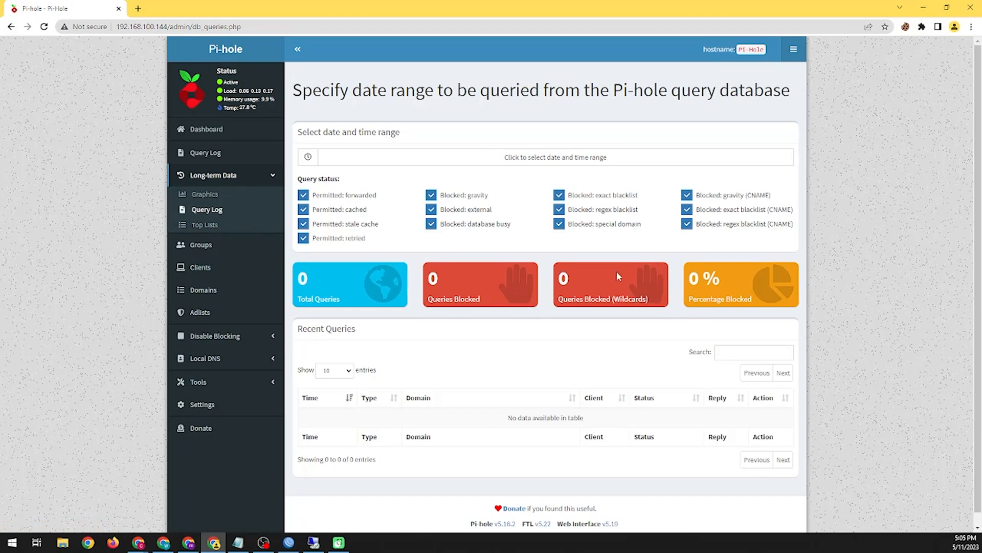
{"action": "left_click", "coordinate": [209, 224]}
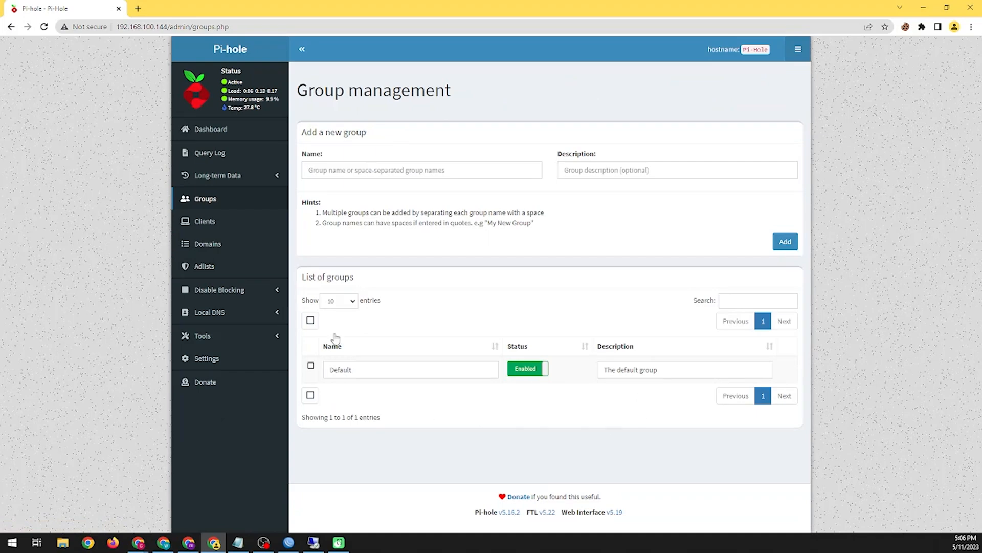
Review client group management with the known clients list, then the local CNAME records page
{"action": "left_click", "coordinate": [204, 221]}
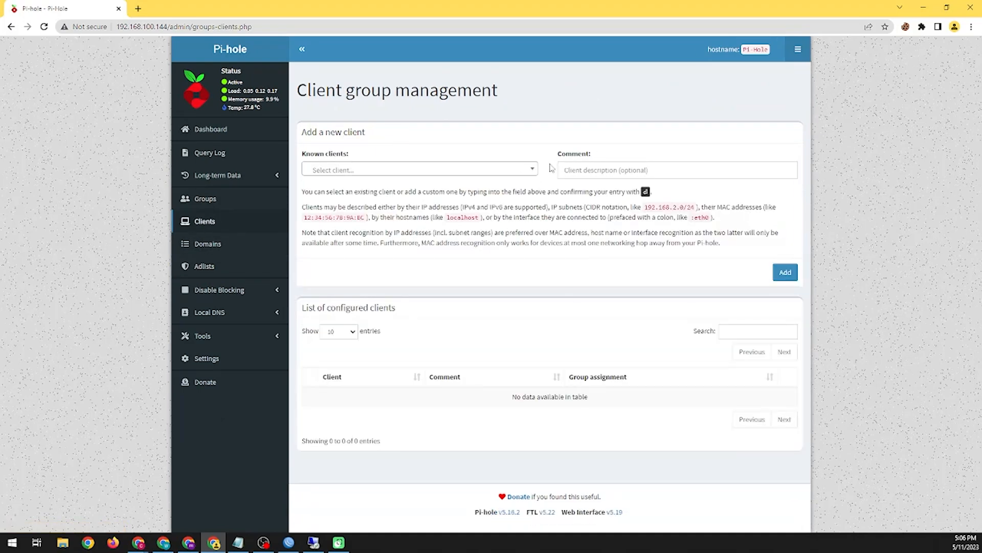
{"action": "left_click", "coordinate": [418, 170]}
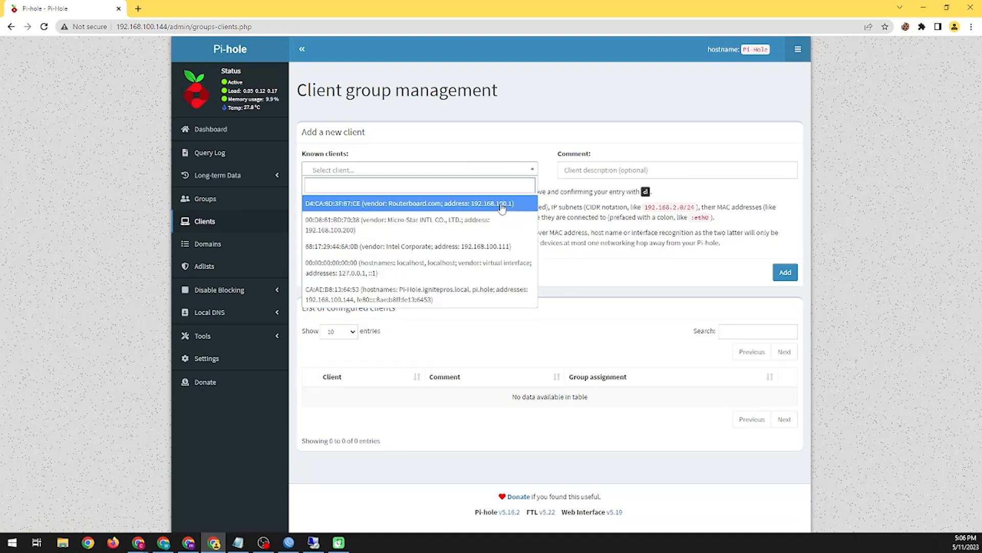
{"action": "left_click", "coordinate": [401, 287]}
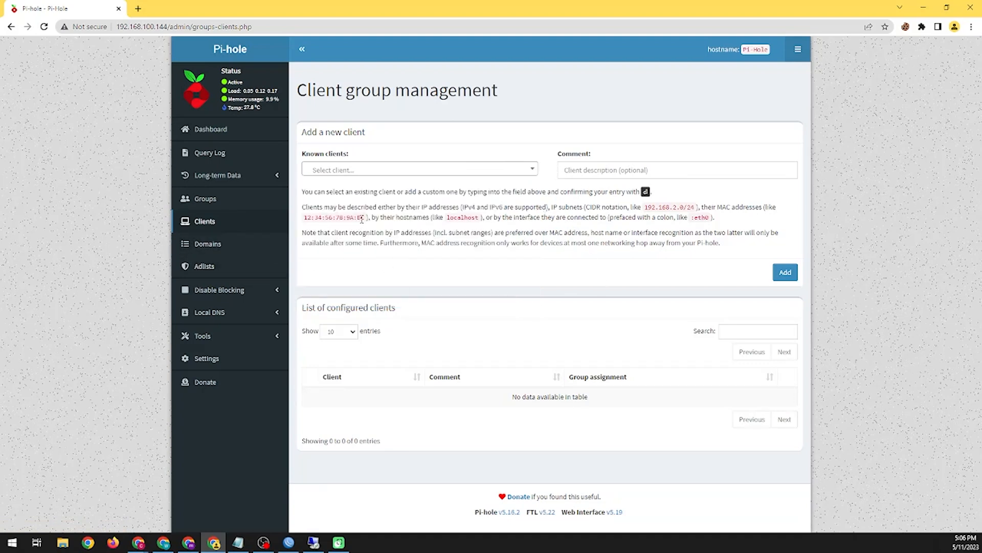
{"action": "double_click", "coordinate": [333, 217]}
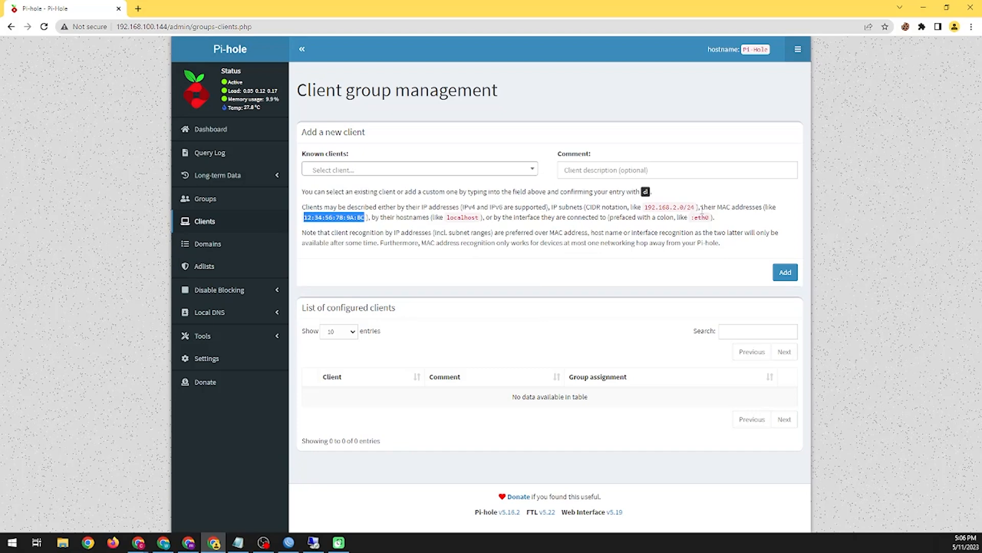
{"action": "left_click", "coordinate": [208, 243]}
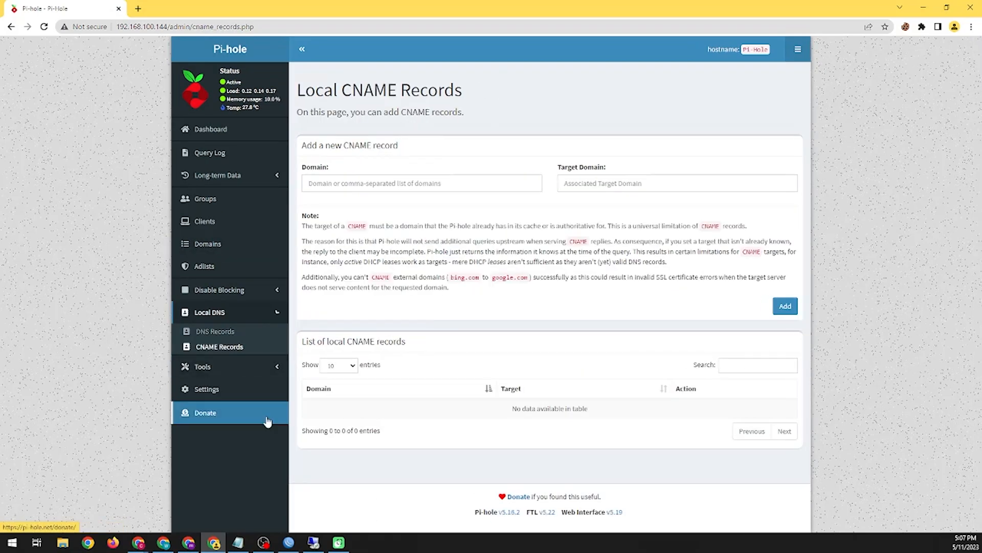
Check Pi-hole diagnosis, update the gravity blocklist and show the network overview of devices
{"action": "left_click", "coordinate": [201, 336]}
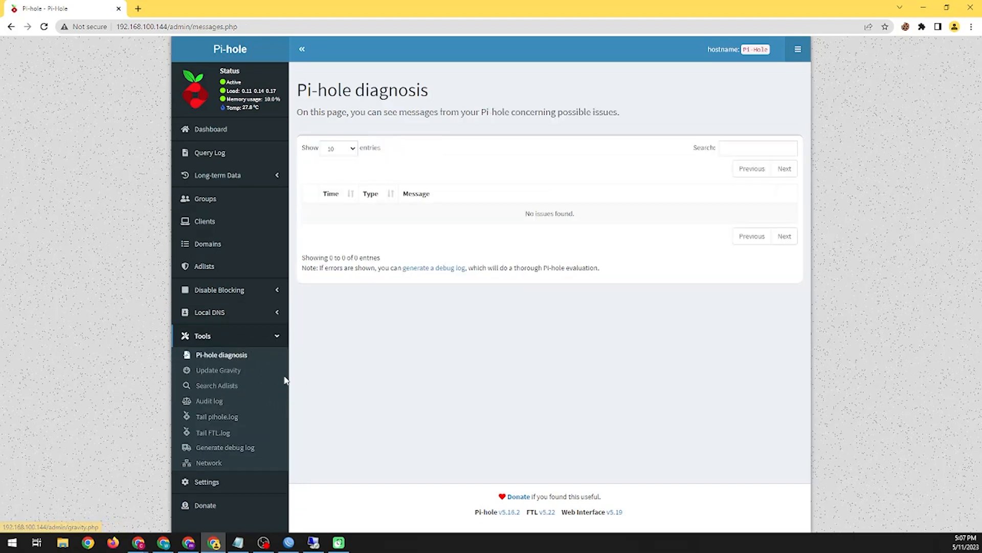
{"action": "left_click", "coordinate": [218, 369]}
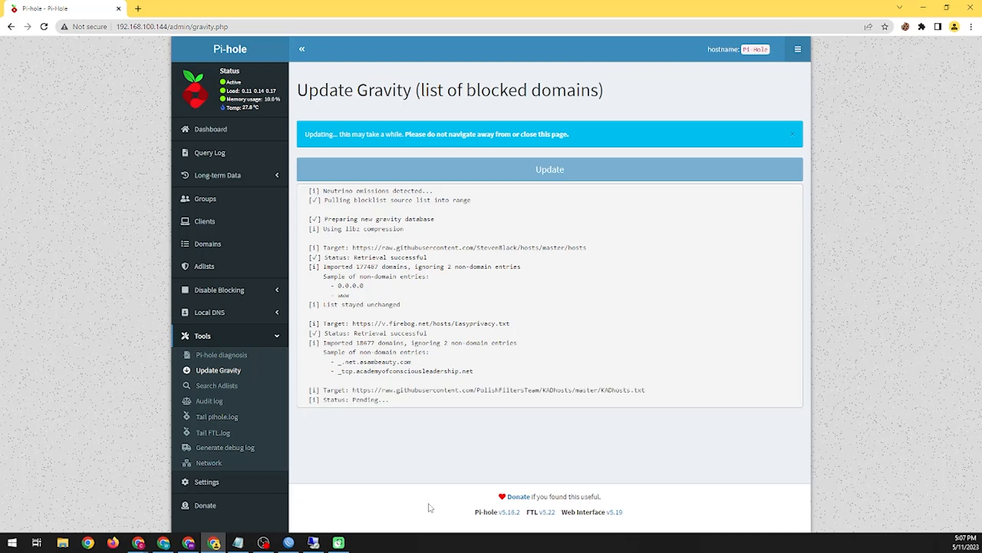
{"action": "left_click", "coordinate": [208, 463]}
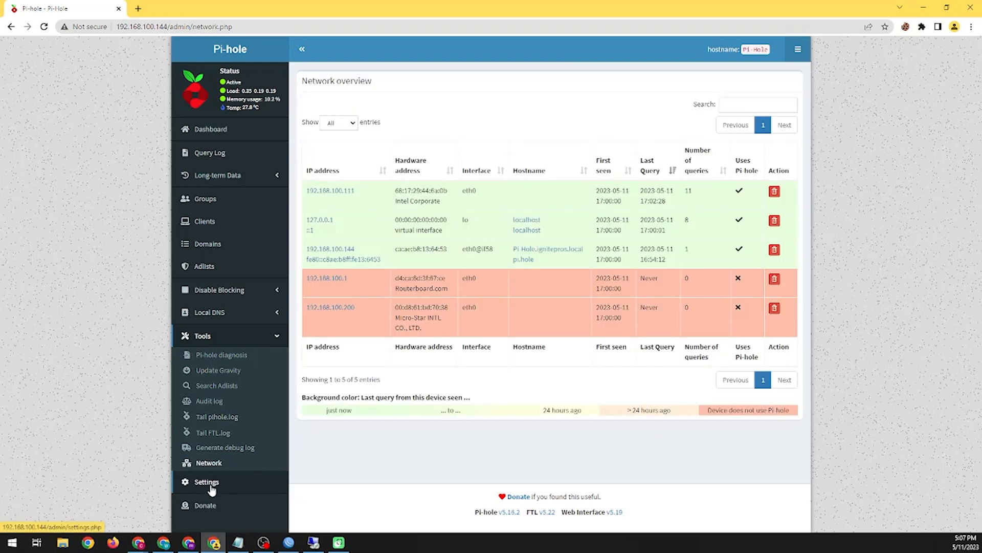
Review the Pi-hole settings, DHCP and web interface settings pages
{"action": "left_click", "coordinate": [205, 482]}
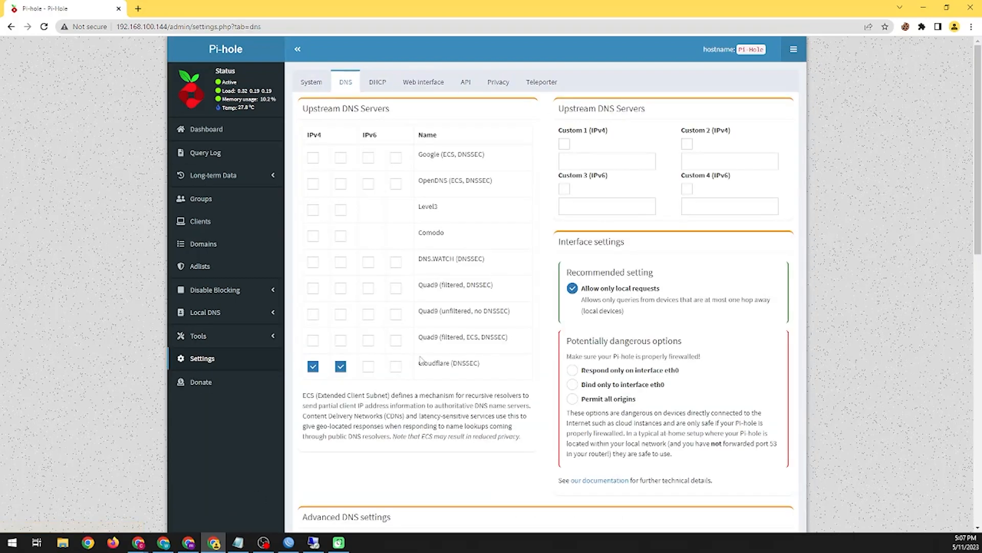
{"action": "mouse_move", "coordinate": [417, 100]}
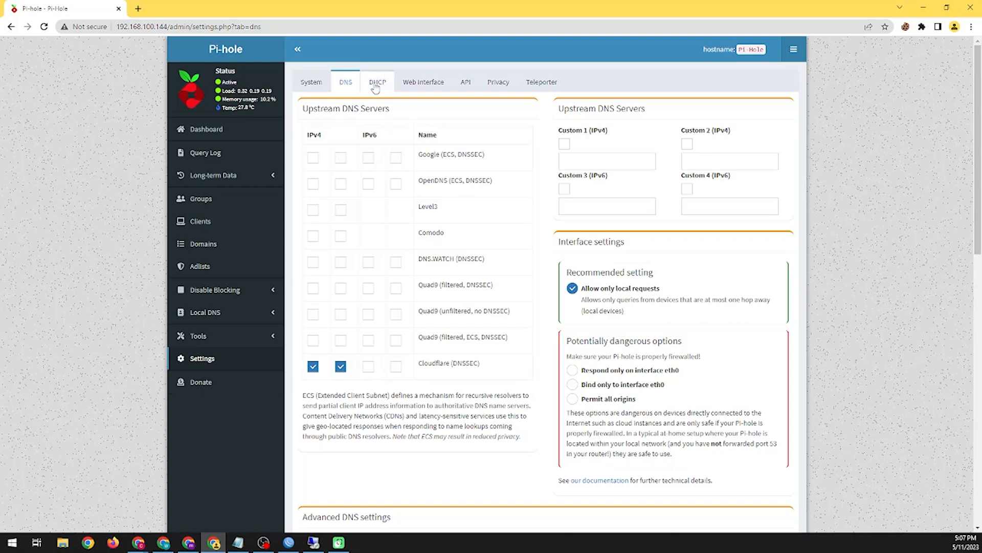
{"action": "left_click", "coordinate": [378, 82]}
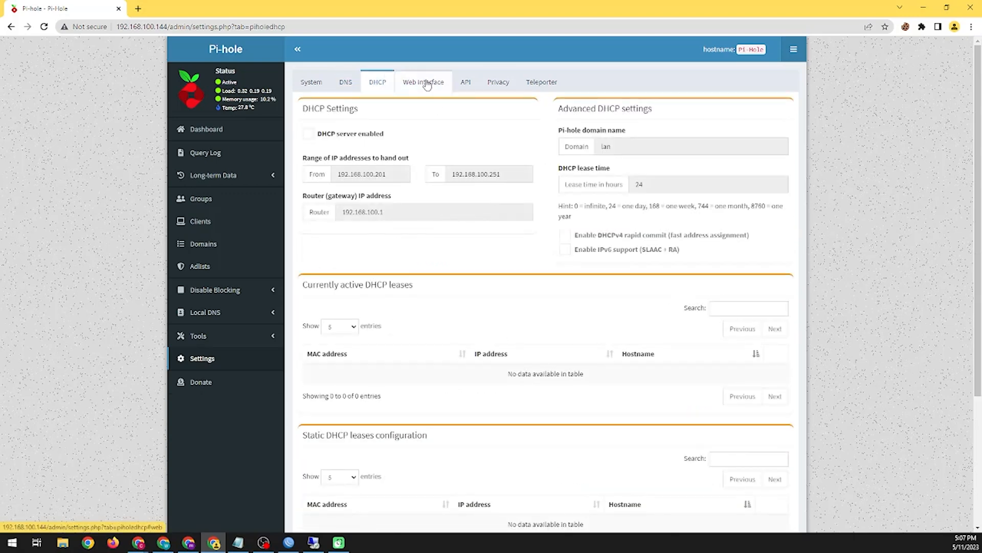
{"action": "left_click", "coordinate": [423, 82]}
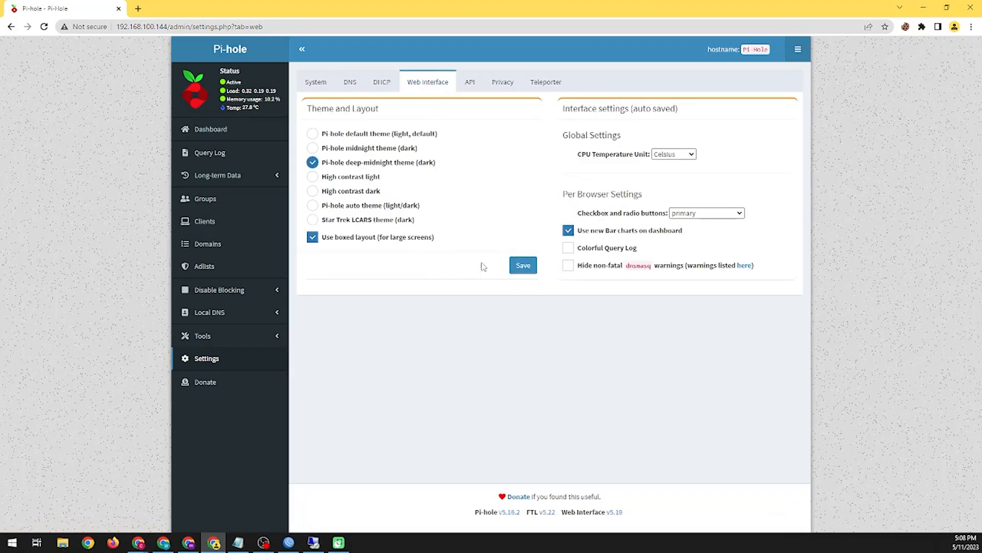
Try the midnight dark and high contrast light themes, then apply the Star Trek LCARS theme
{"action": "left_click", "coordinate": [523, 264]}
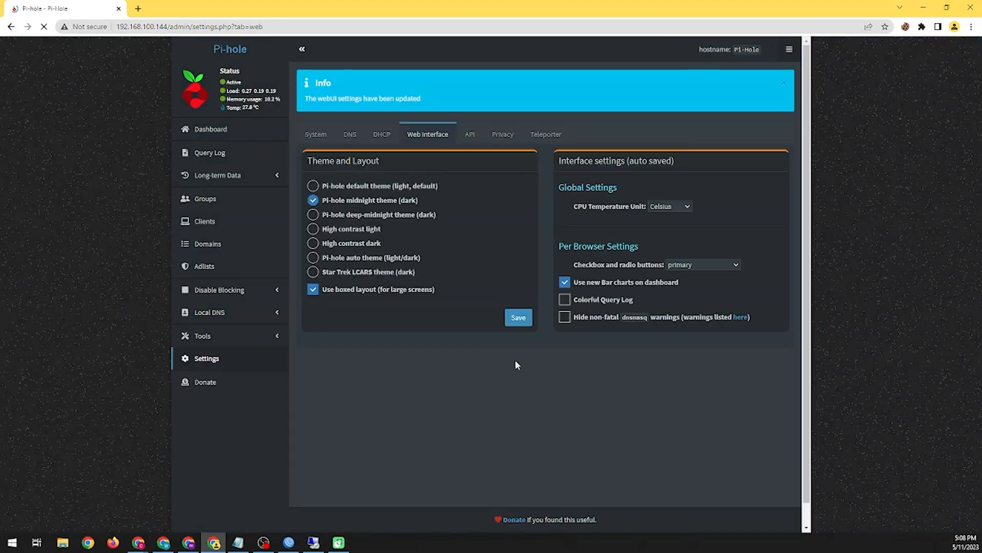
{"action": "left_click", "coordinate": [313, 230]}
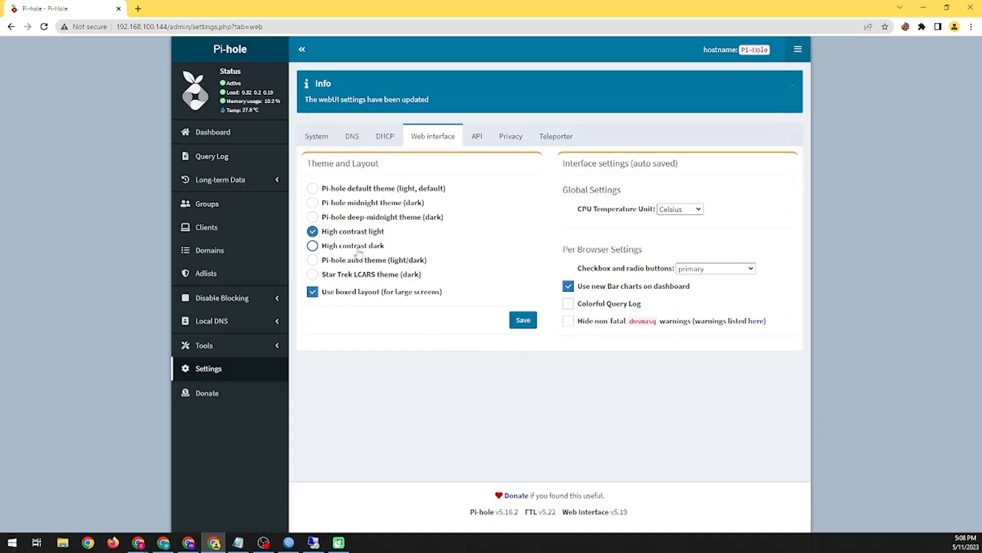
{"action": "left_click", "coordinate": [313, 274]}
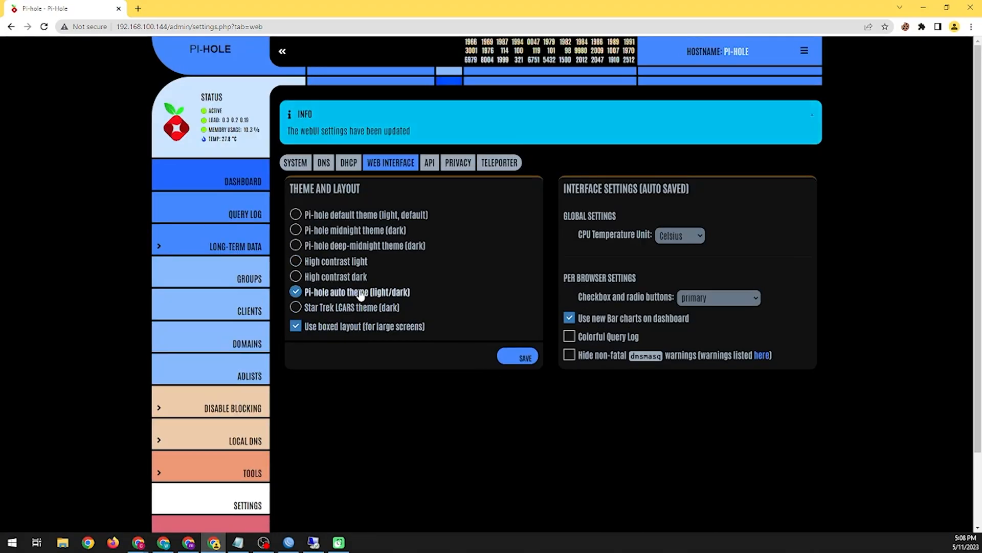
Review the API, privacy level and Teleporter backup and restore settings
{"action": "left_click", "coordinate": [429, 163]}
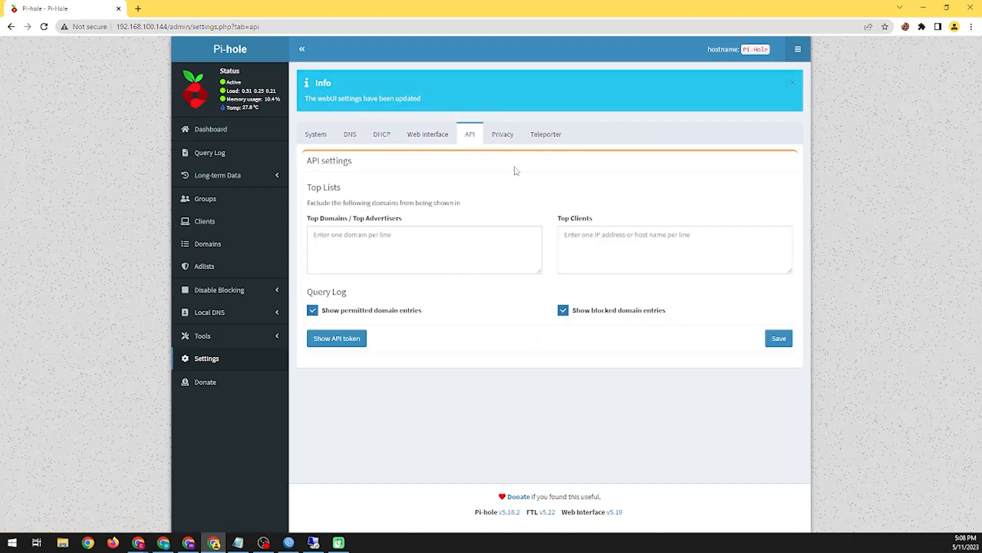
{"action": "left_click", "coordinate": [501, 133]}
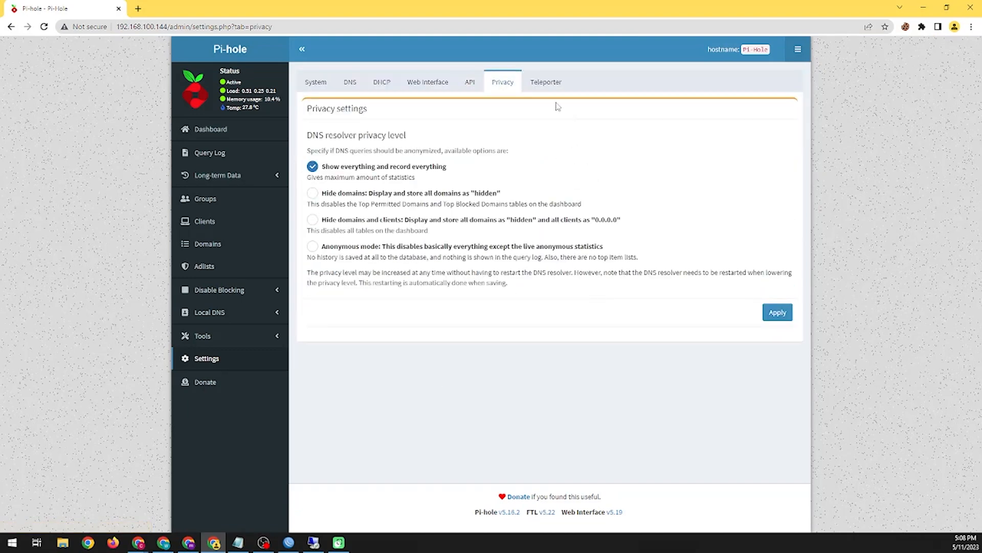
{"action": "left_click", "coordinate": [545, 81]}
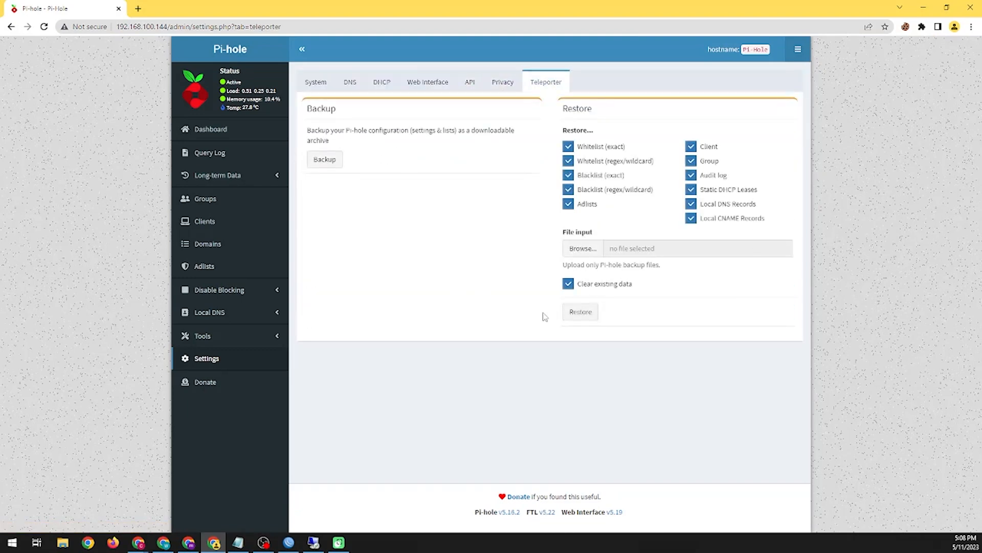
List the CT templates on EXT storage in Proxmox and select the ubuntu-20.04 template
{"action": "left_click", "coordinate": [205, 382]}
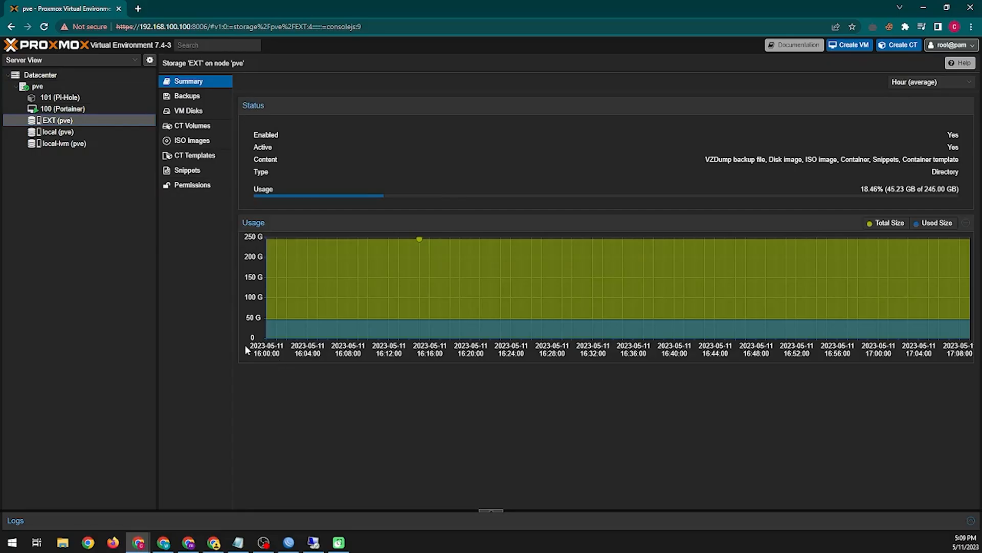
{"action": "left_click", "coordinate": [195, 155]}
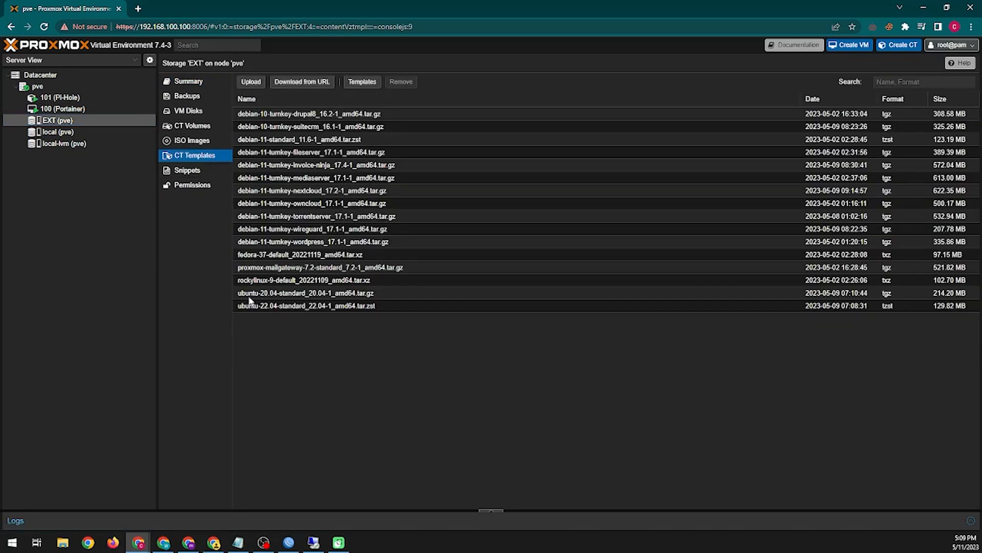
{"action": "left_click", "coordinate": [307, 293]}
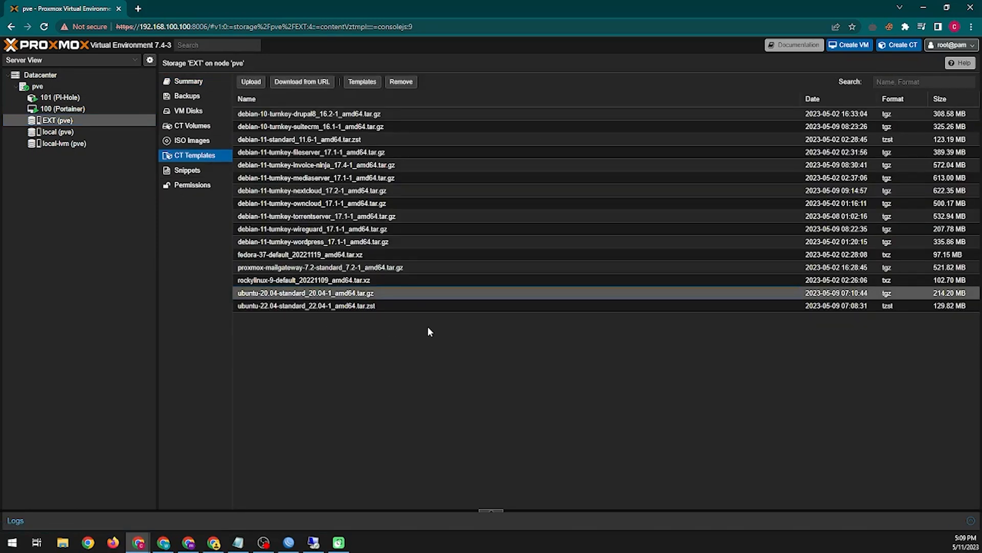
Begin a new LXC container with hostname YT PI-HOLE and a root password
{"action": "left_click", "coordinate": [898, 44]}
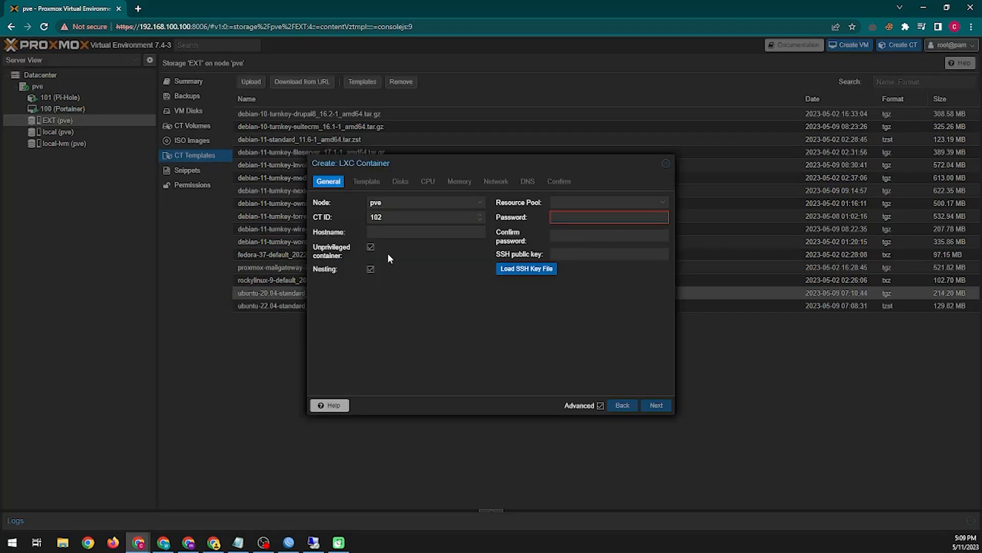
{"action": "left_click", "coordinate": [425, 231]}
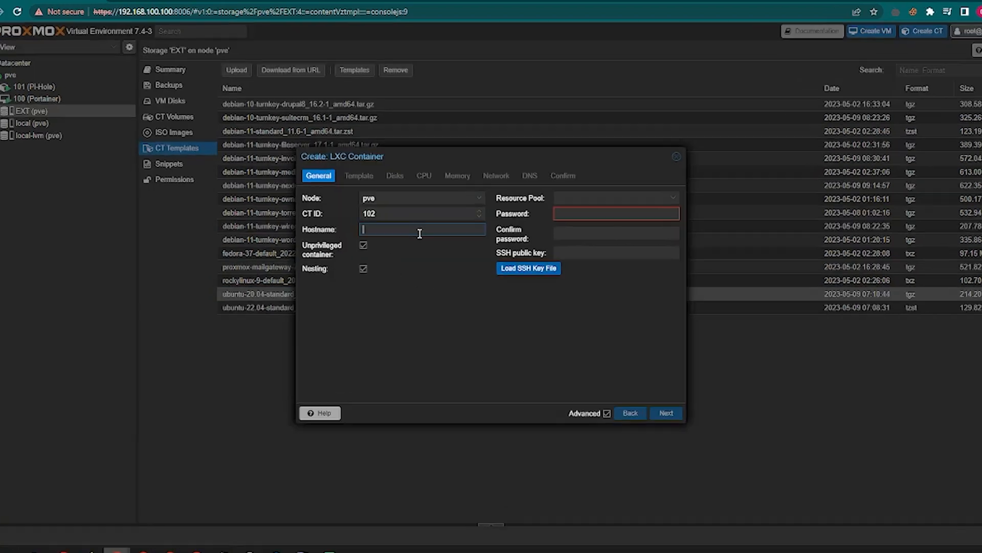
{"action": "type", "text": "YT Pi"}
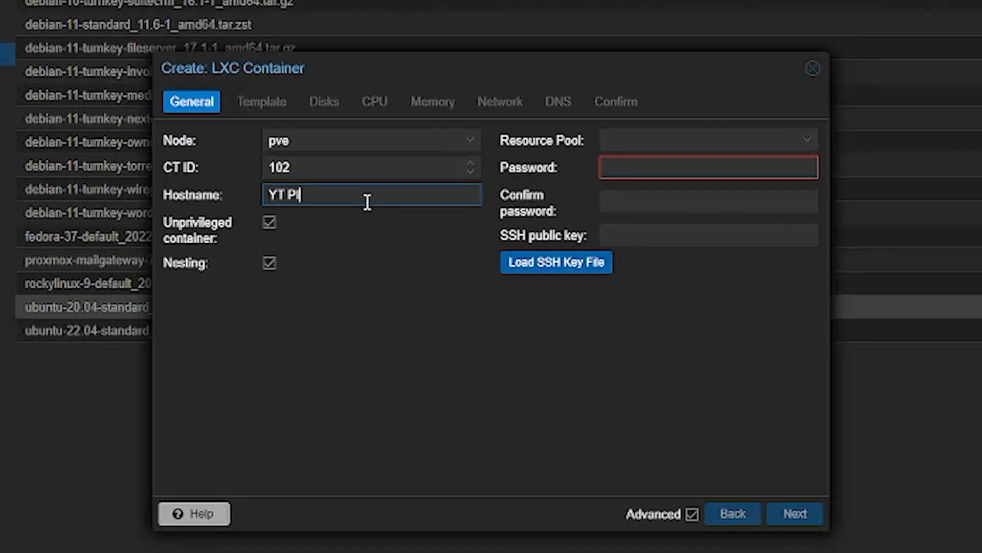
{"action": "type", "text": "-HOLE"}
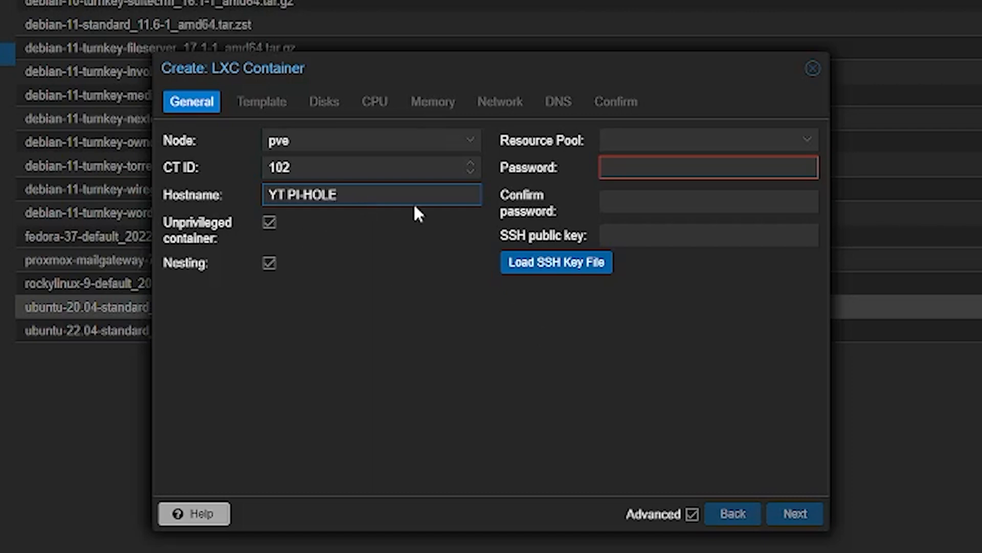
{"action": "type", "text": "password"}
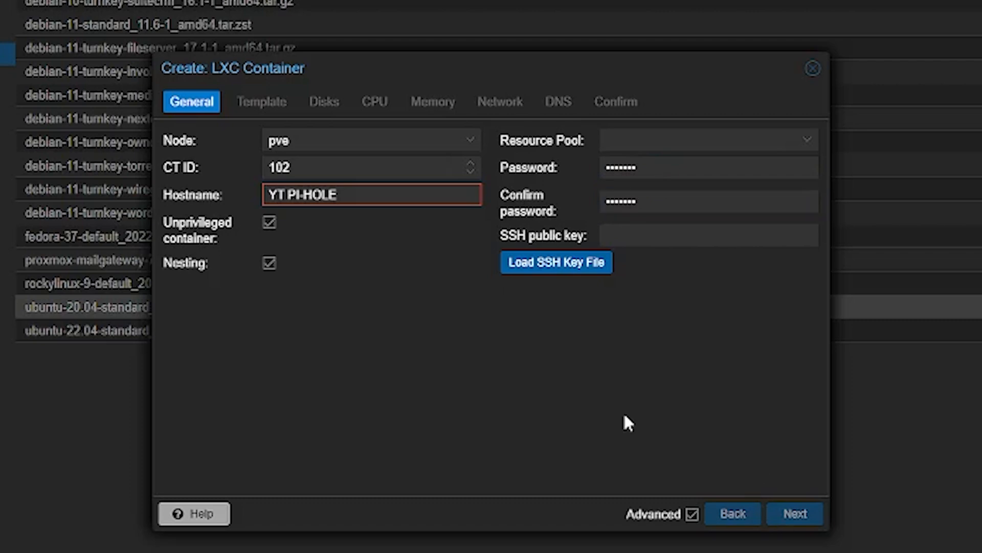
Choose the ubuntu-20.04-standard template and accept the default disk, CPU and memory settings
{"action": "left_click", "coordinate": [794, 513]}
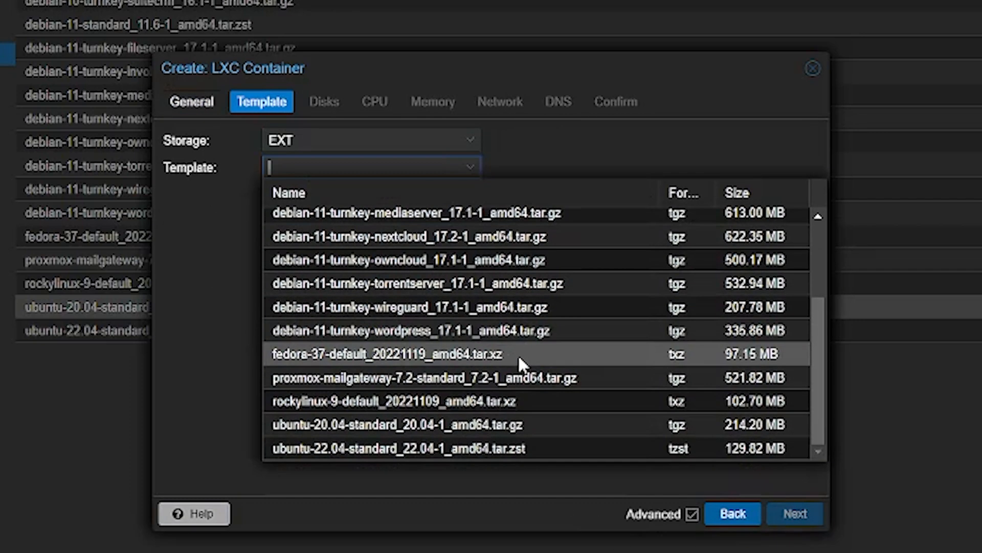
{"action": "left_click", "coordinate": [398, 424]}
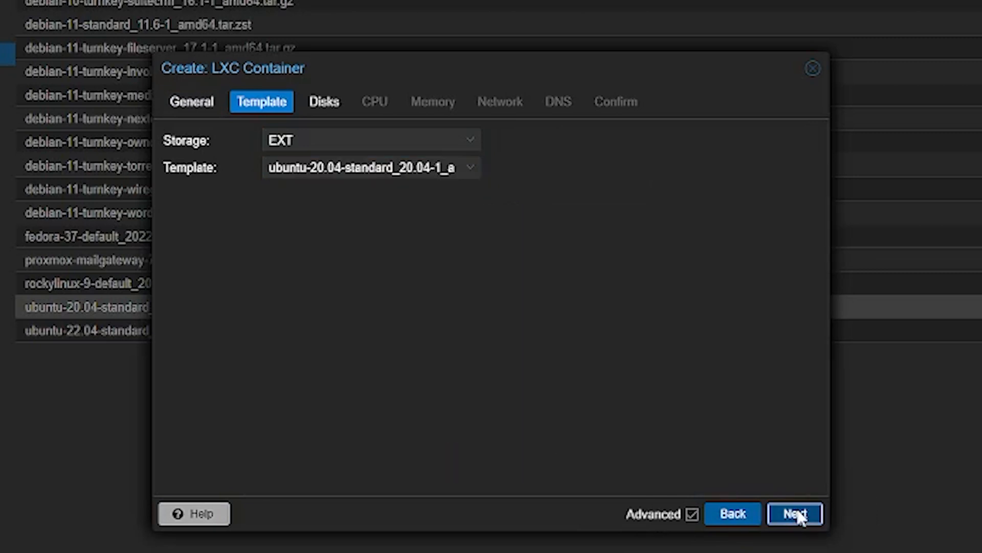
{"action": "left_click", "coordinate": [794, 513]}
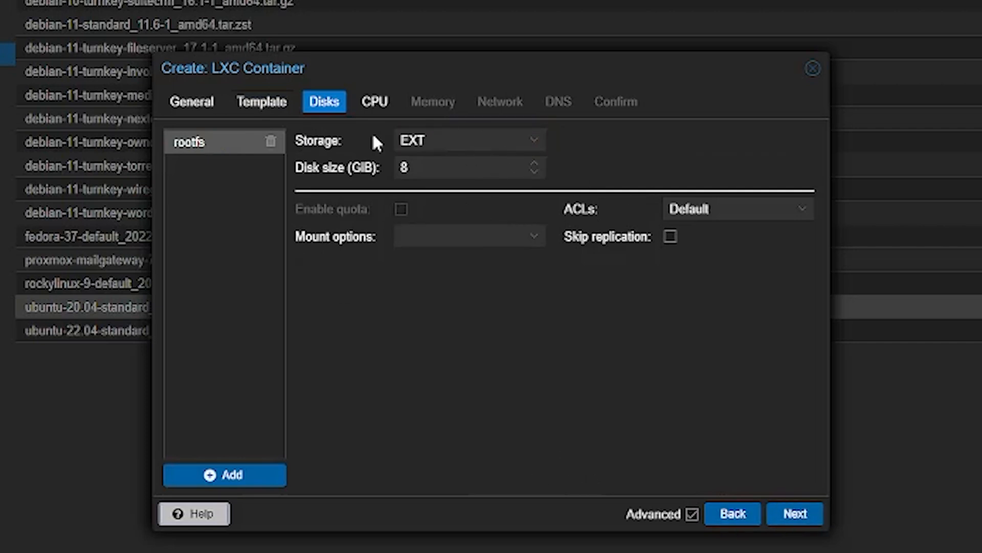
{"action": "mouse_move", "coordinate": [490, 211]}
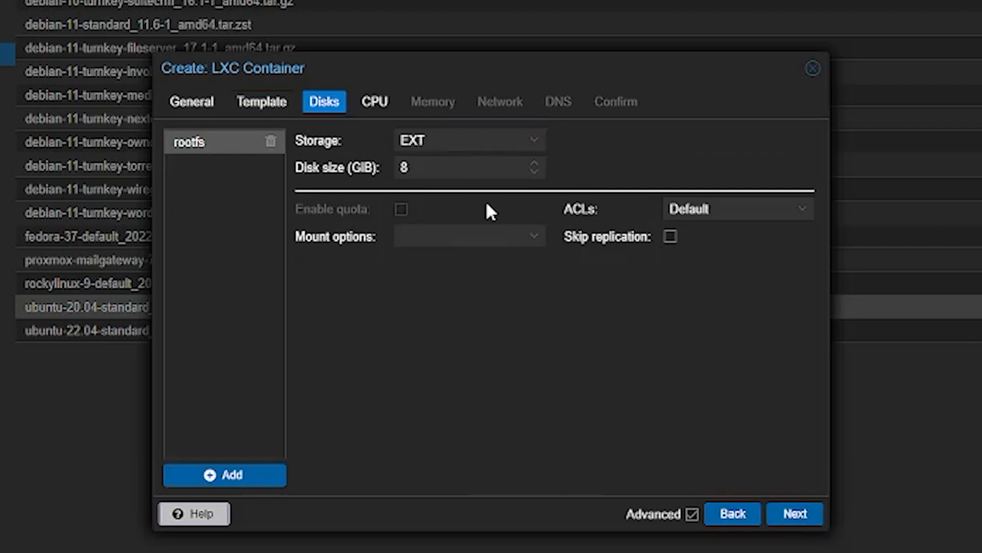
{"action": "mouse_move", "coordinate": [567, 180]}
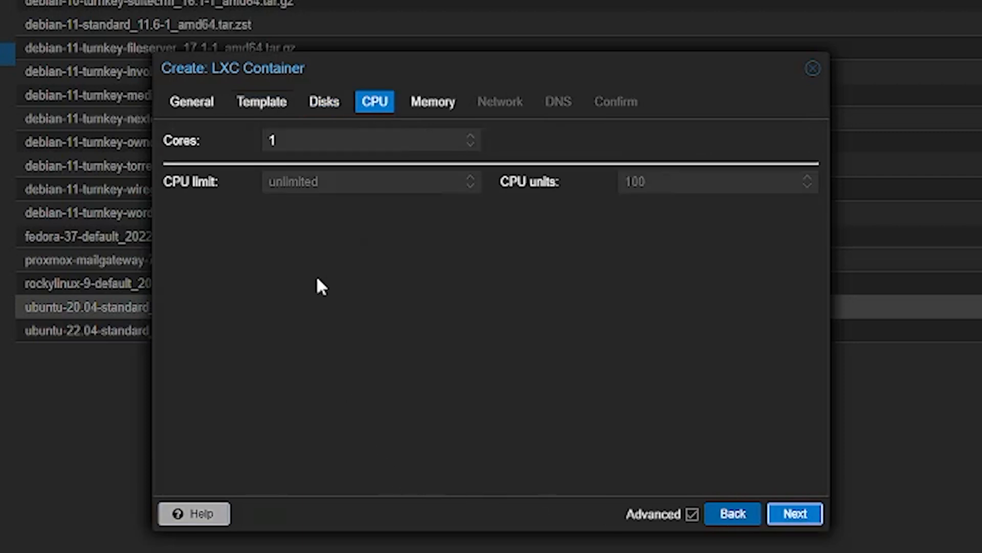
{"action": "mouse_move", "coordinate": [476, 301]}
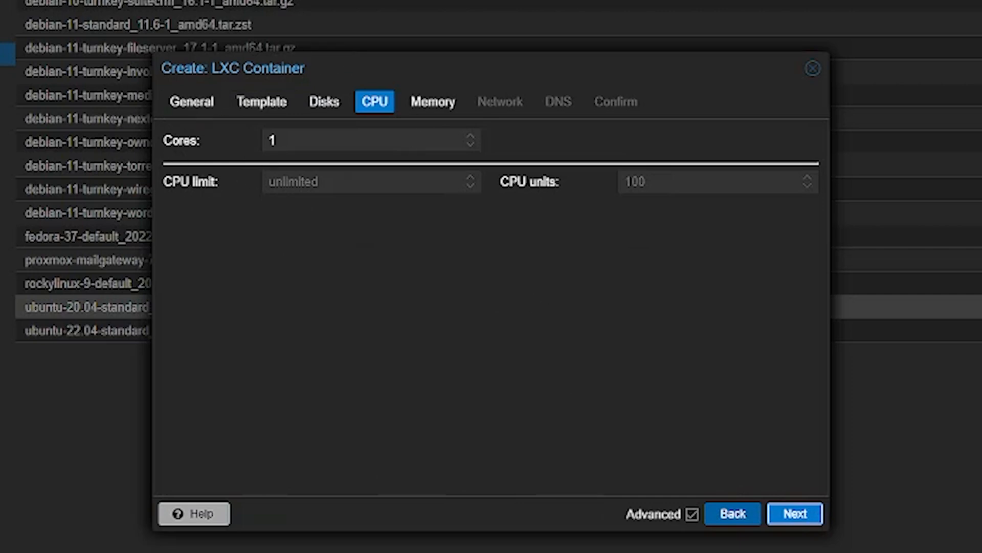
{"action": "left_click", "coordinate": [432, 101]}
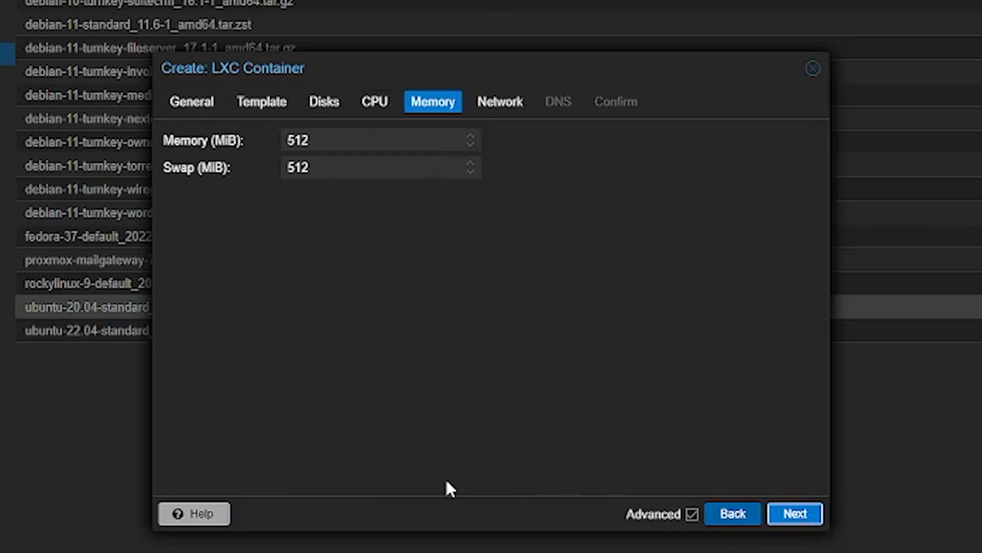
{"action": "mouse_move", "coordinate": [372, 219]}
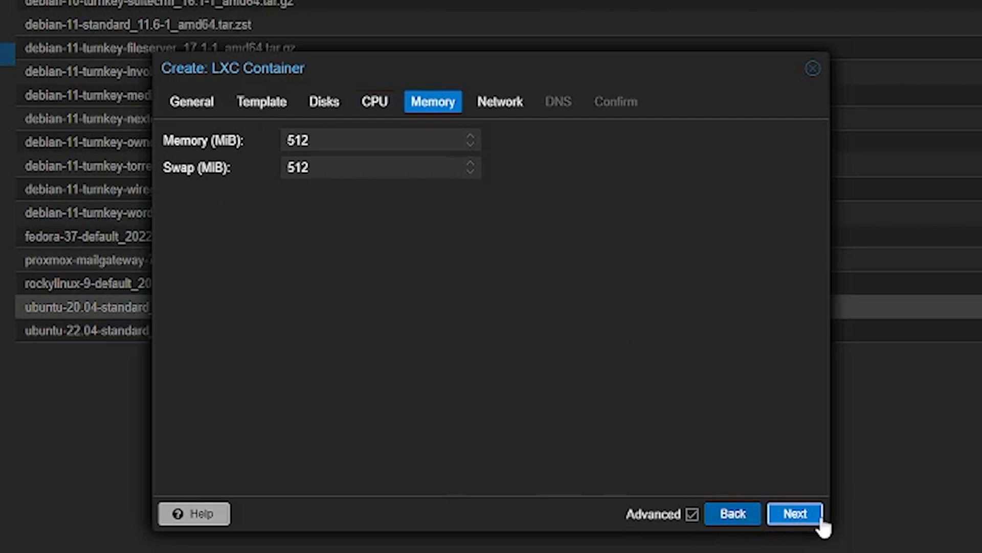
{"action": "left_click", "coordinate": [794, 513]}
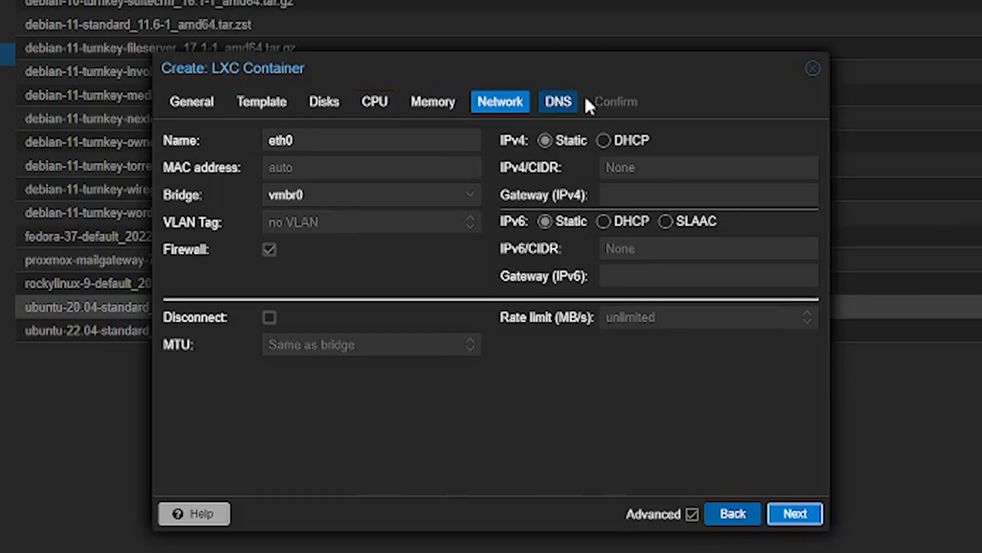
Give the container static IPv4 192.168.100.141/24 with its gateway and reach the confirm summary
{"action": "type", "text": "192.168.100."}
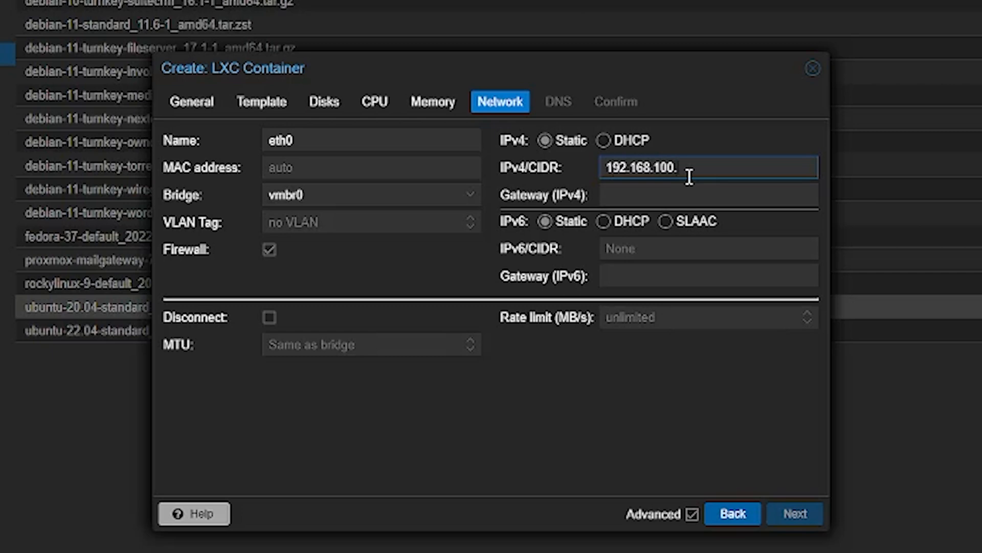
{"action": "type", "text": "1"}
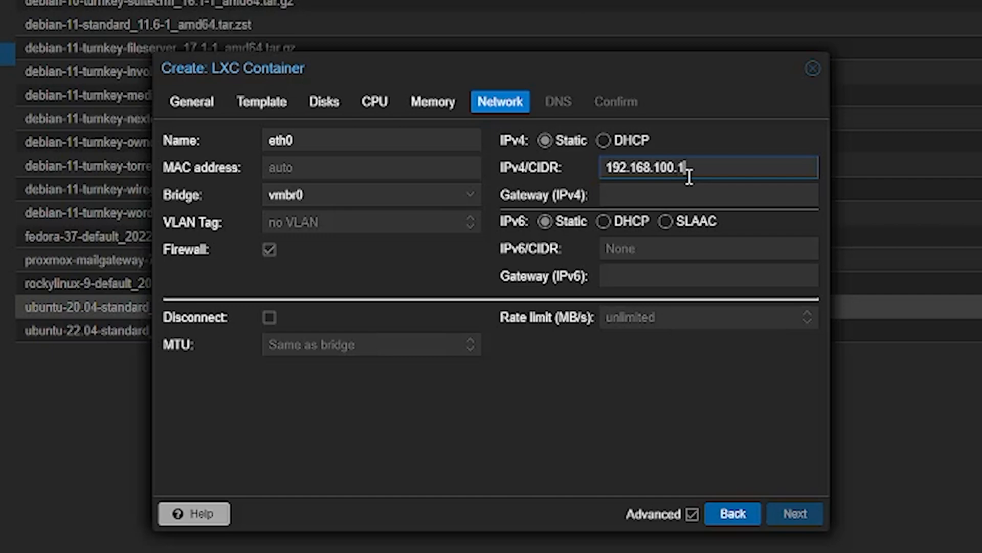
{"action": "type", "text": "44"}
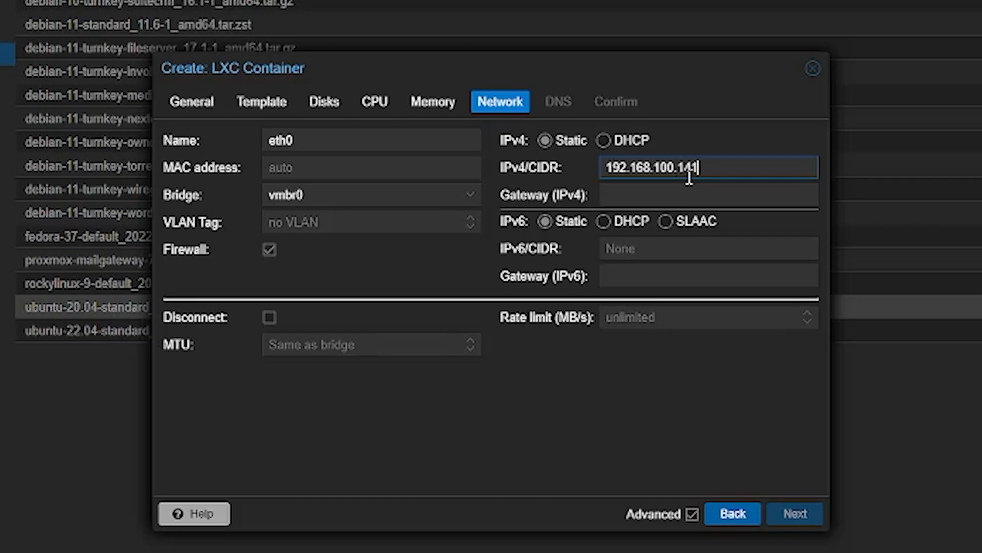
{"action": "type", "text": "/24"}
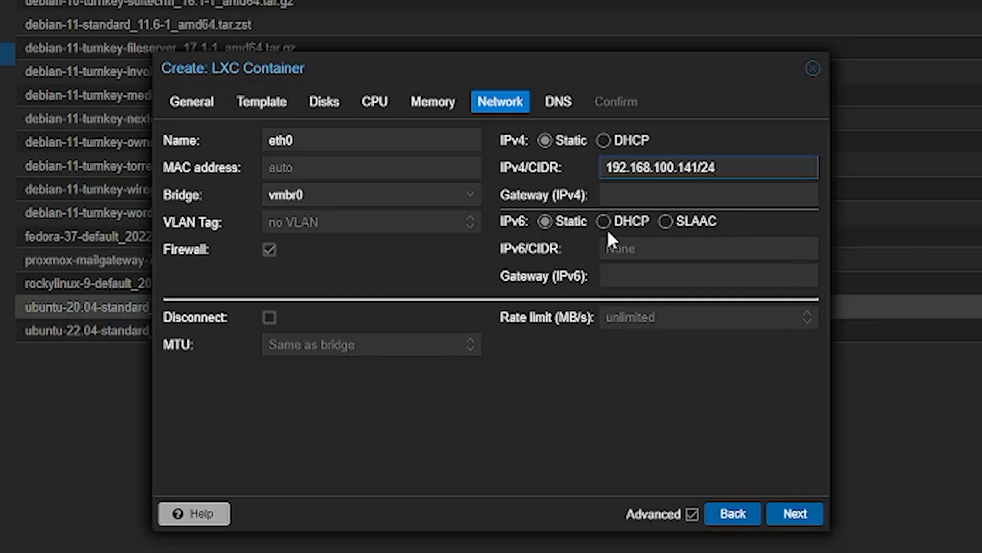
{"action": "left_click", "coordinate": [707, 194]}
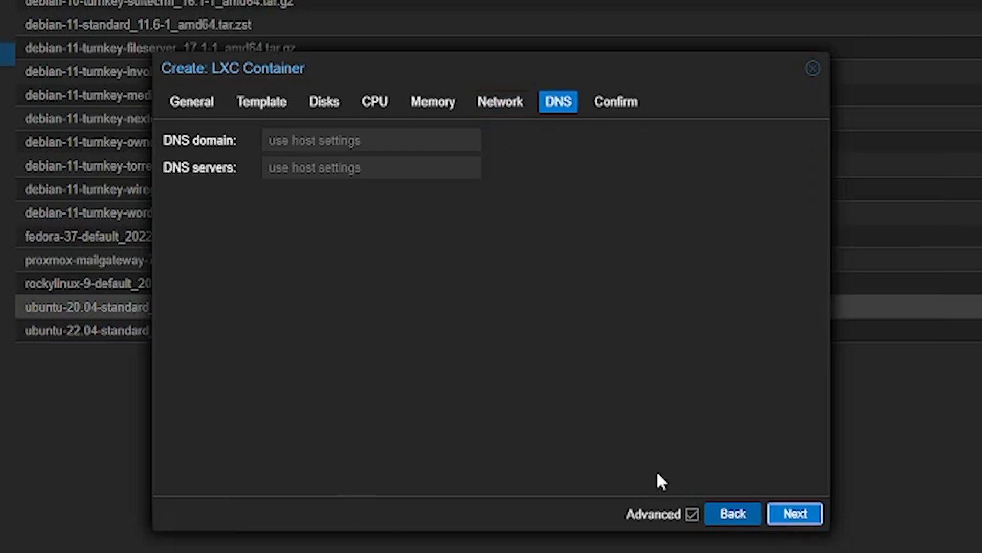
{"action": "left_click", "coordinate": [794, 512]}
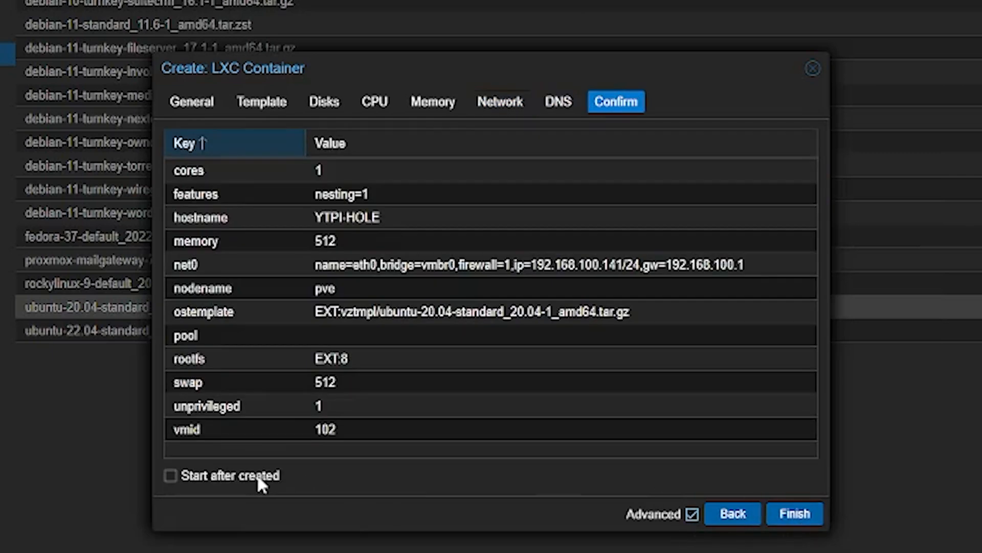
Create container 102, close the TASK OK output and select the new YTPI-HOLE container
{"action": "left_click", "coordinate": [794, 512]}
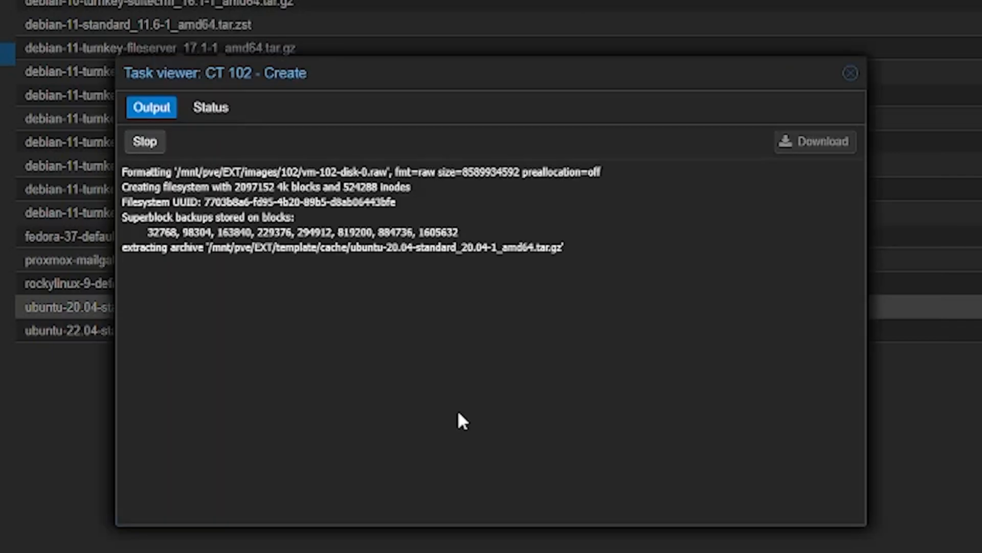
{"action": "mouse_move", "coordinate": [611, 405]}
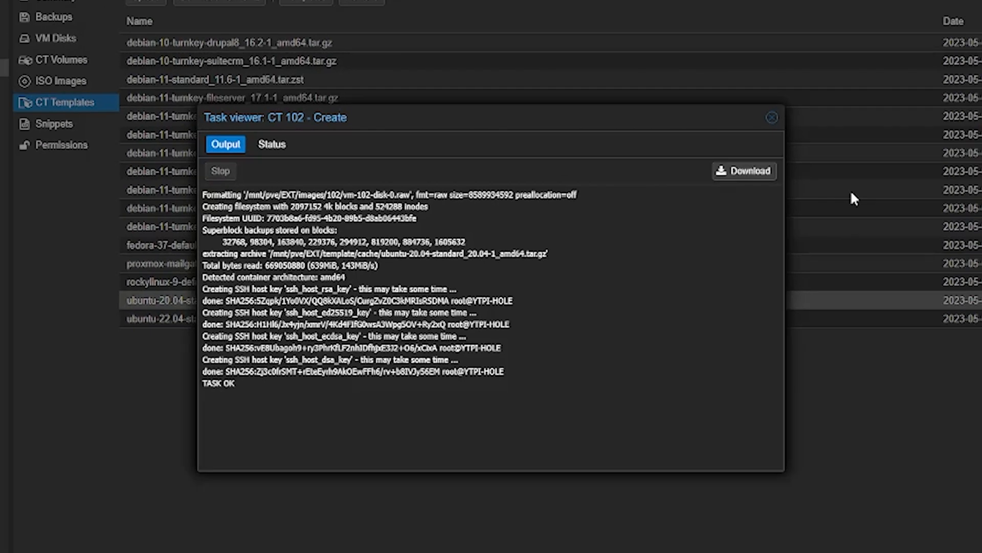
{"action": "left_click", "coordinate": [771, 116]}
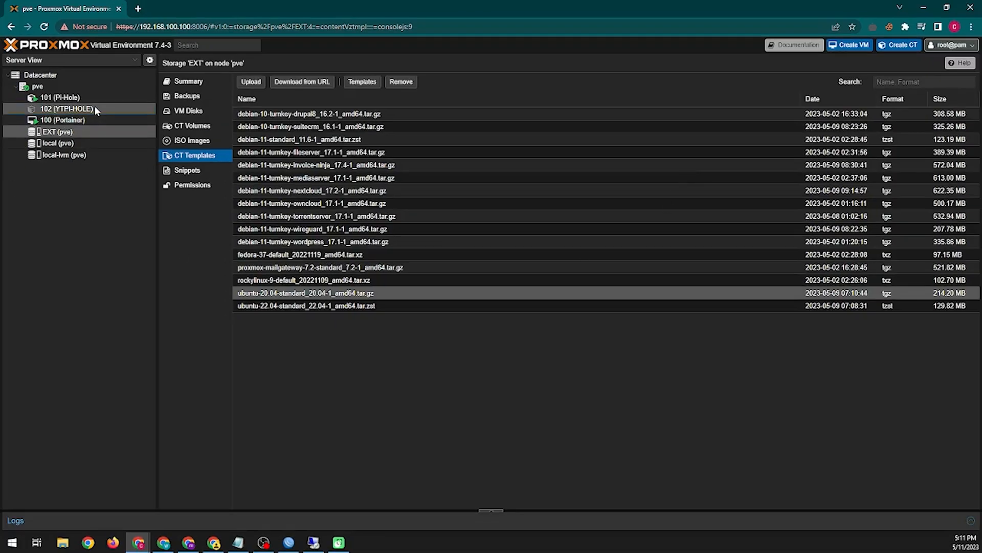
{"action": "left_click", "coordinate": [65, 108]}
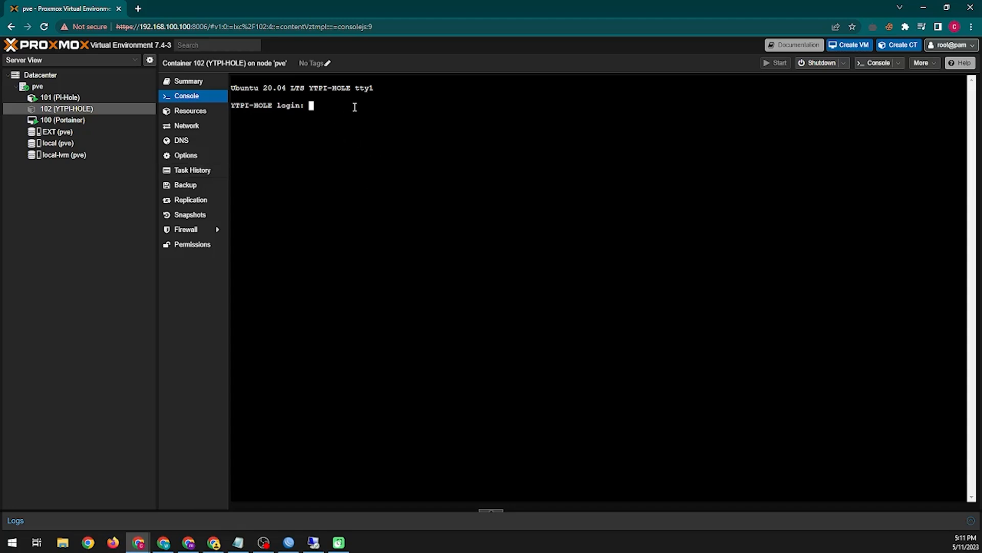
Log in as root and run apt update and upgrade, confirming with y
{"action": "type", "text": "root"}
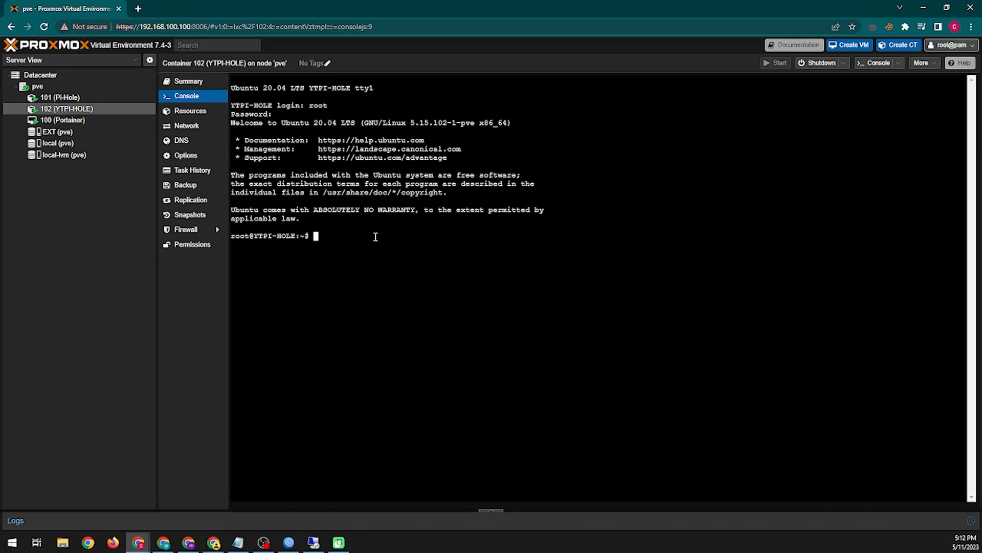
{"action": "type", "text": "apt u"}
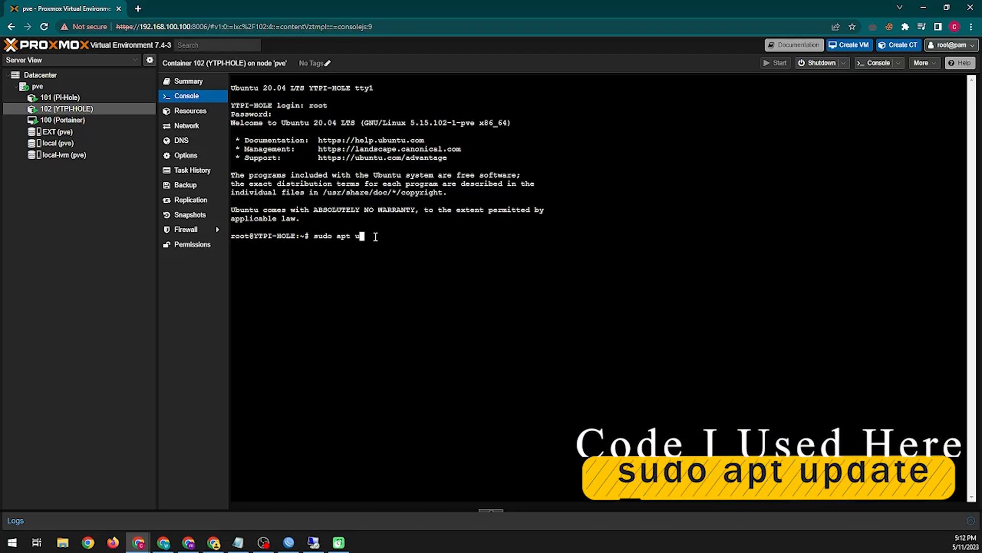
{"action": "type", "text": "pdate"}
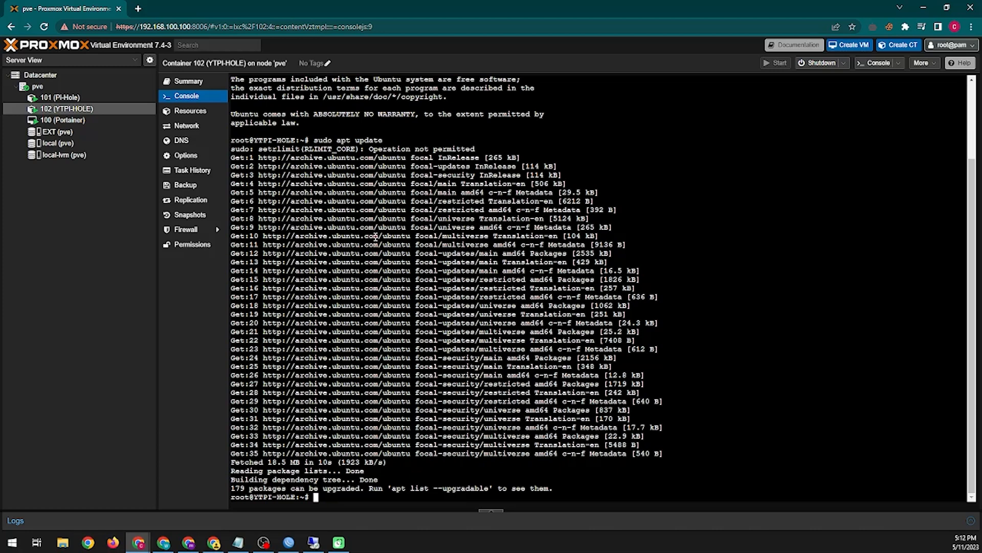
{"action": "type", "text": "sudo apt upda"}
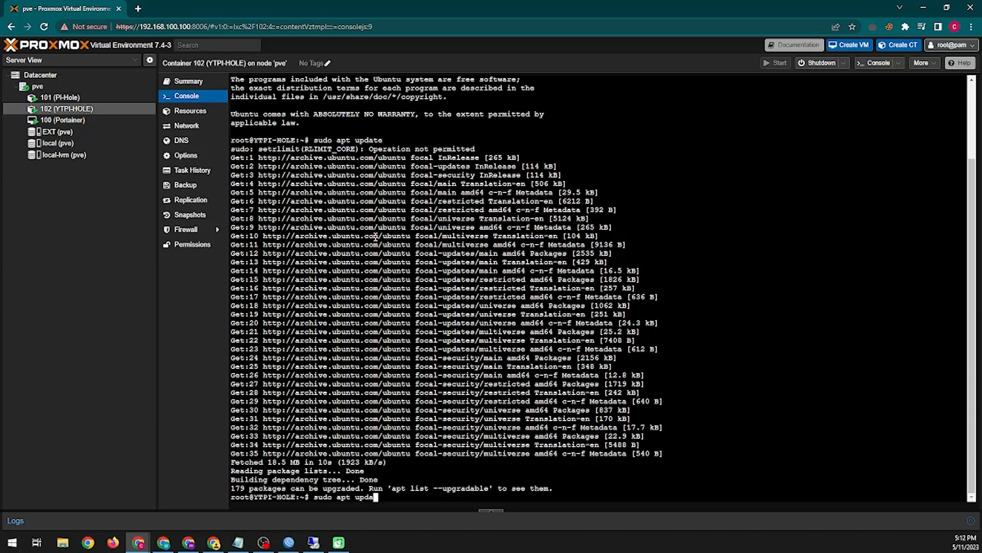
{"action": "key", "text": "BackSpace"}
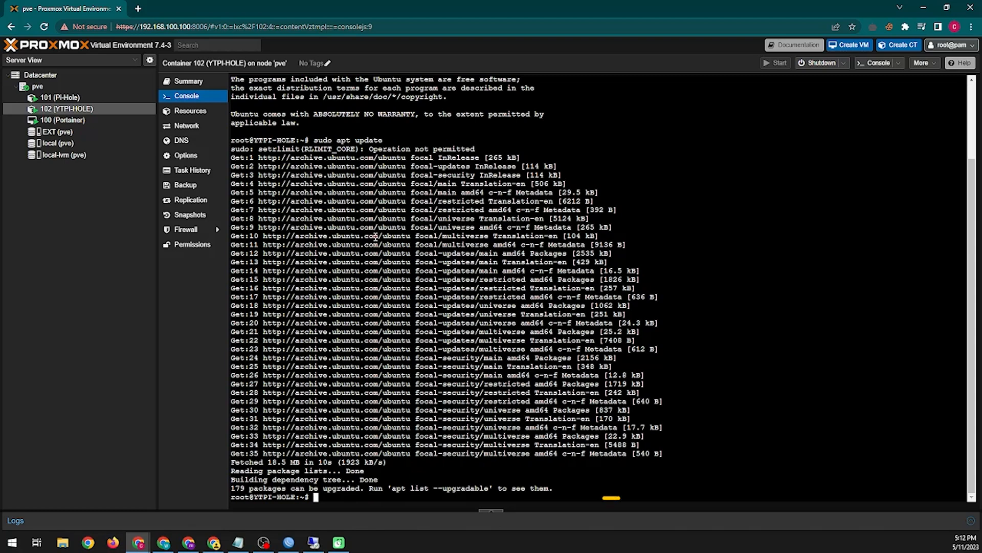
{"action": "type", "text": "sudo apt upgrade"}
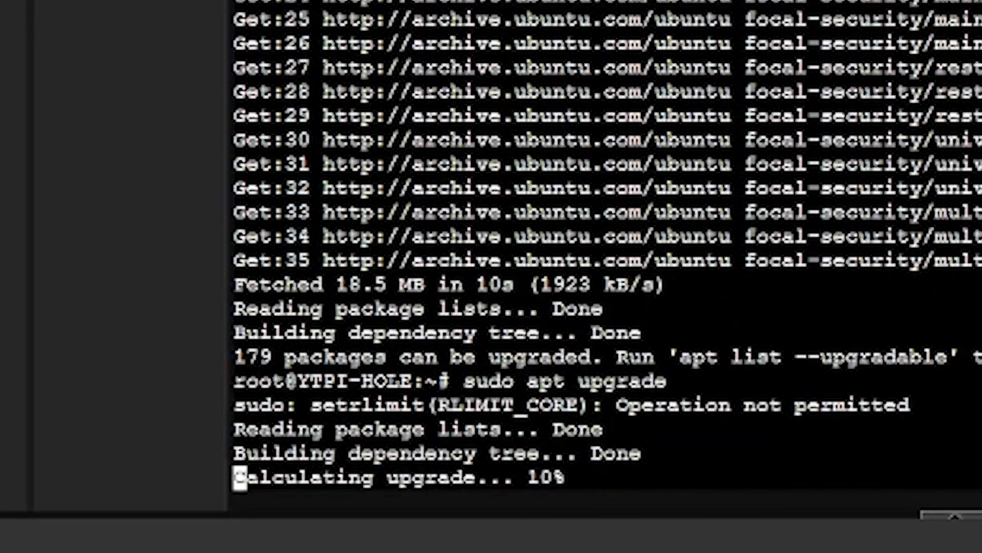
{"action": "type", "text": "y"}
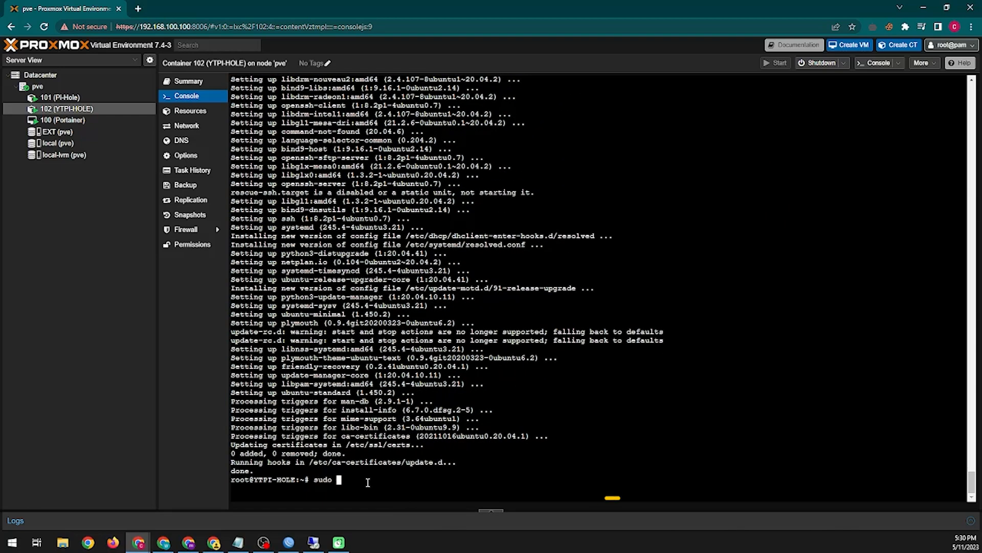
Install curl with apt so the Pi-hole installer can be fetched
{"action": "type", "text": "apt insta"}
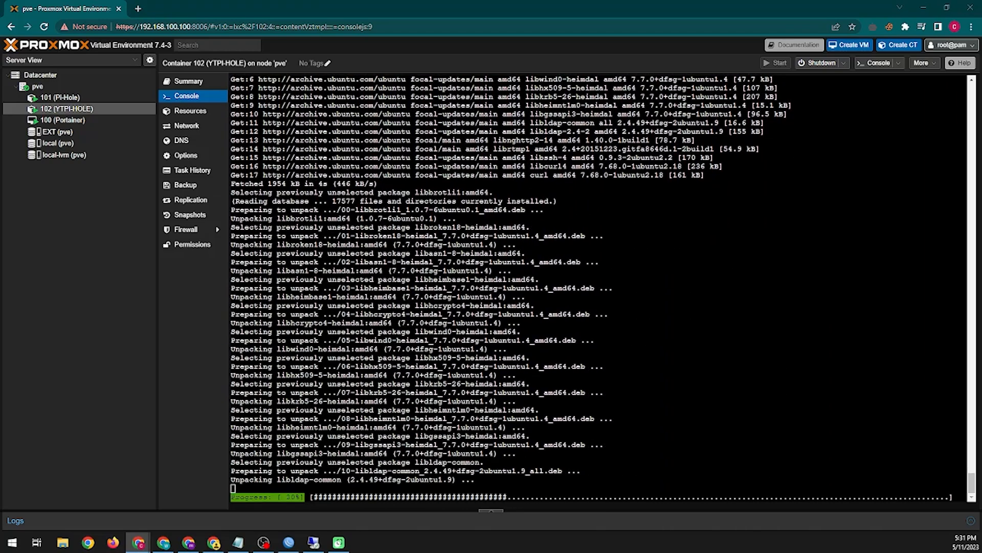
Find pi-hole.net from the search results and go to its installation instructions
{"action": "left_click", "coordinate": [781, 9]}
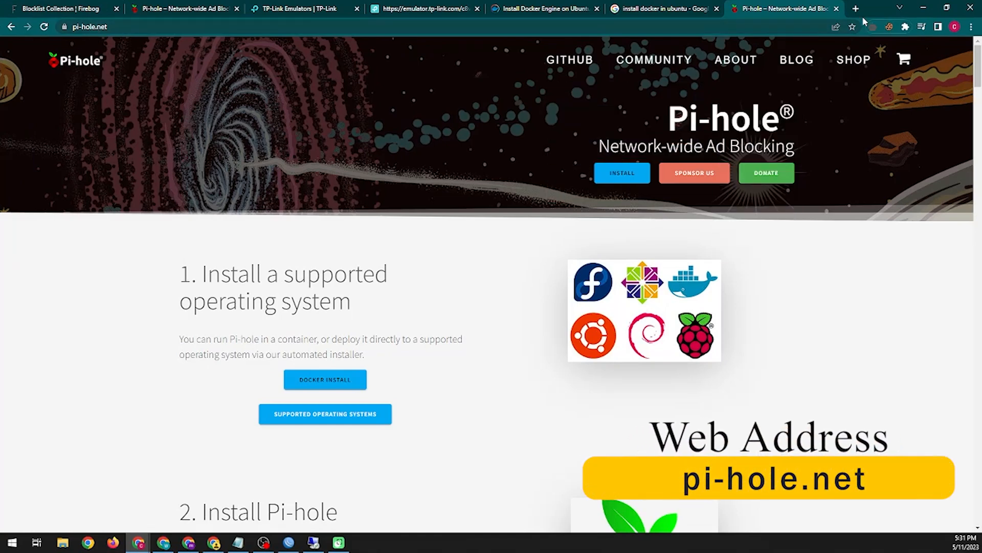
{"action": "left_click", "coordinate": [855, 8]}
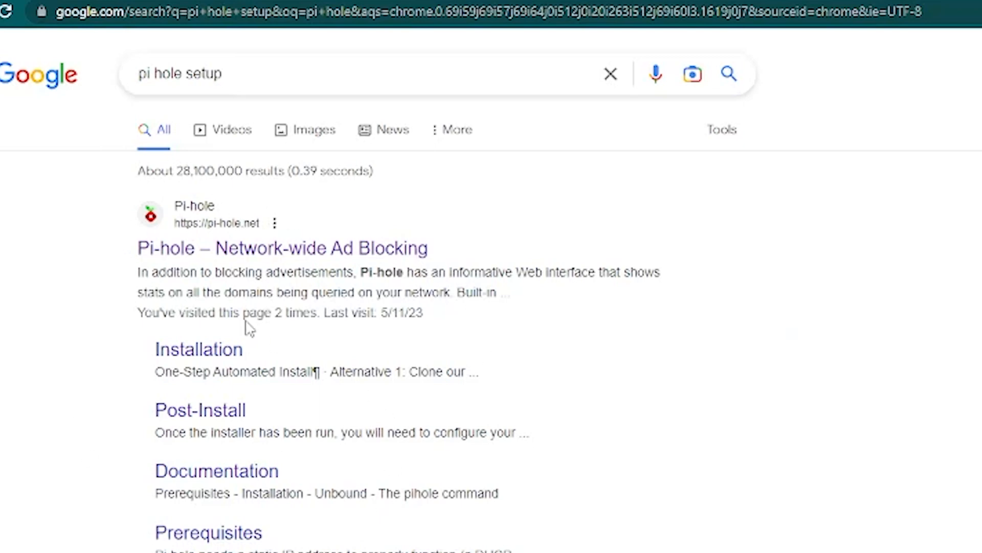
{"action": "left_click", "coordinate": [282, 248]}
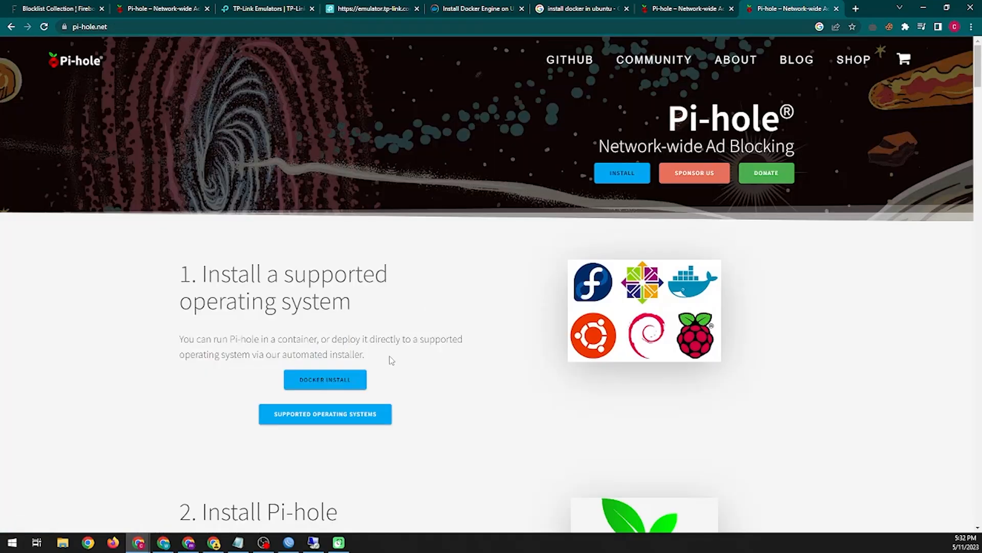
{"action": "mouse_move", "coordinate": [325, 378]}
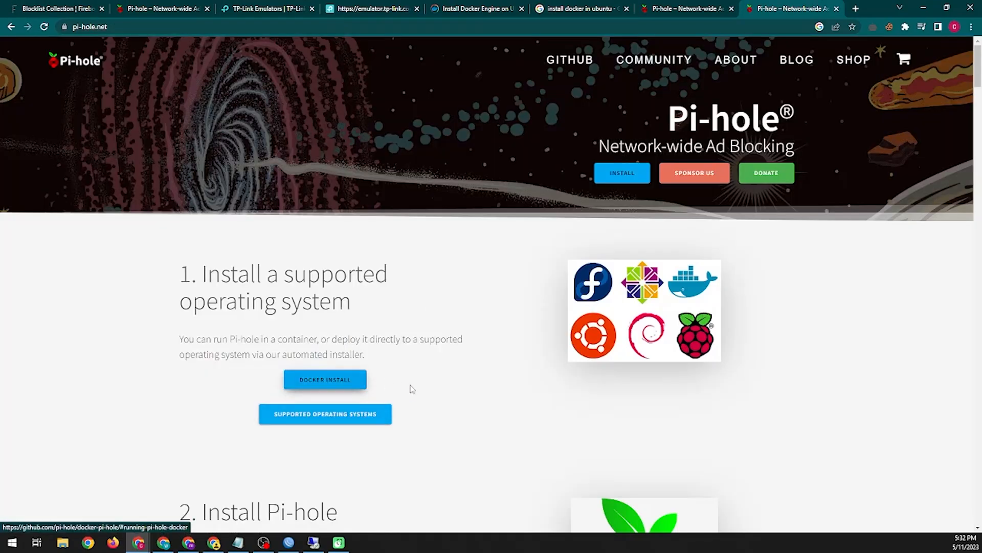
{"action": "scroll", "scroll_direction": "down", "scroll_amount": 3}
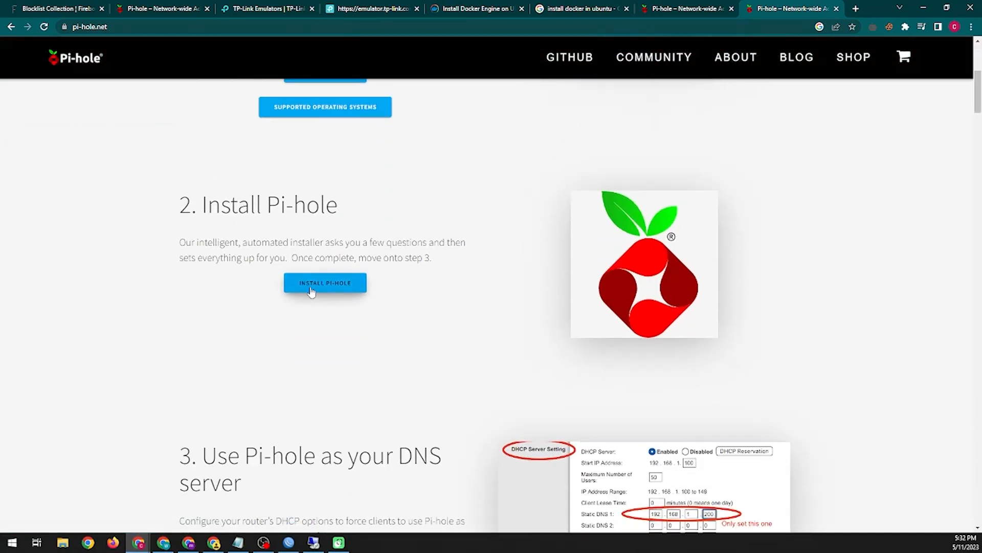
{"action": "left_click", "coordinate": [325, 283]}
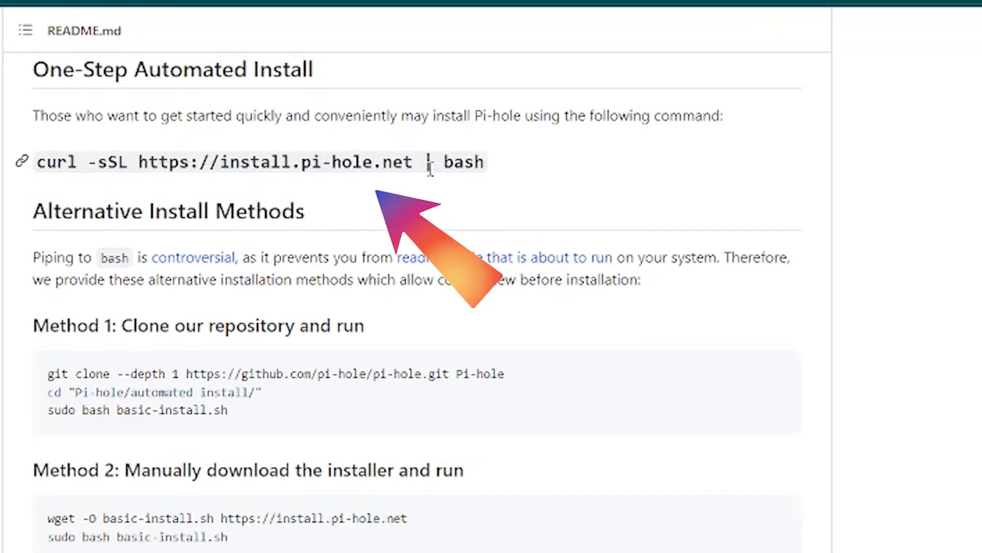
Select the whole curl one-step install command on the install page
{"action": "left_click_drag", "start_coordinate": [375, 163], "coordinate": [484, 163]}
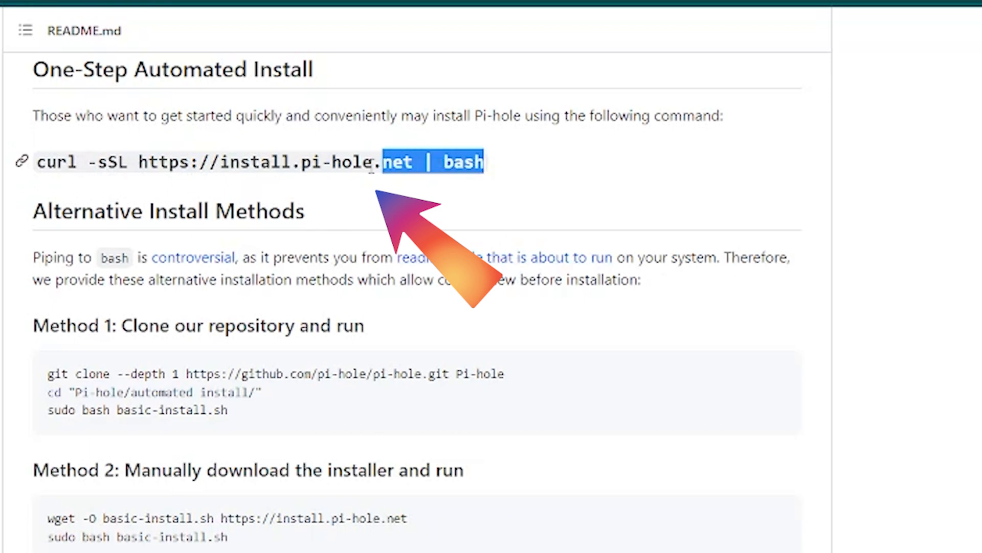
{"action": "left_click_drag", "start_coordinate": [381, 162], "coordinate": [36, 161]}
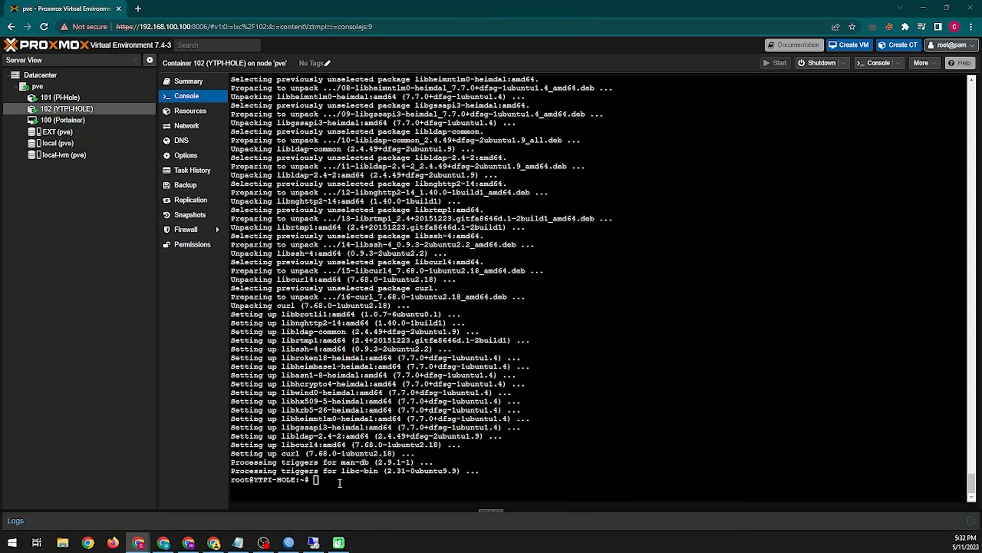
{"action": "type", "text": "curl -sSL https://install.pi-hole.net | bash"}
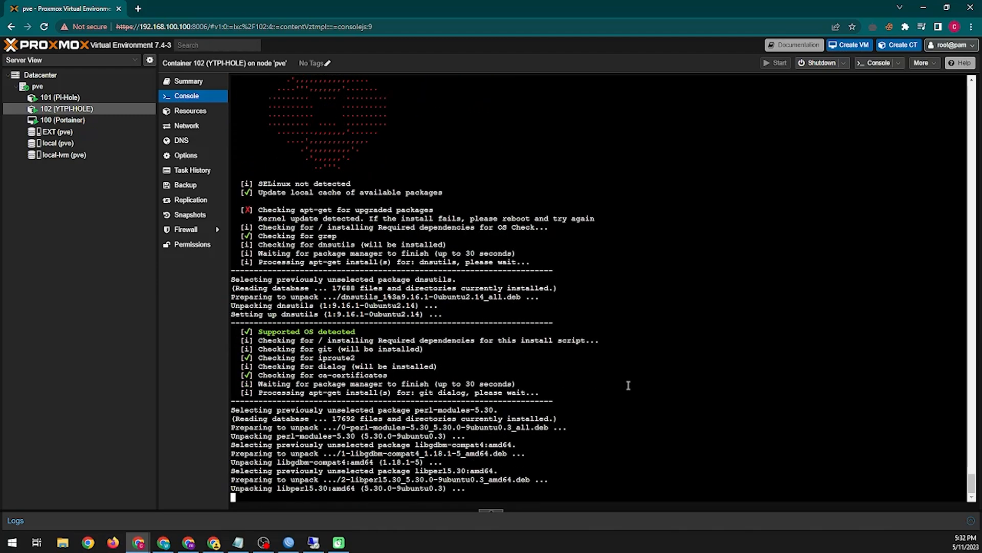
{"action": "scroll", "scroll_direction": "down", "scroll_amount": 3}
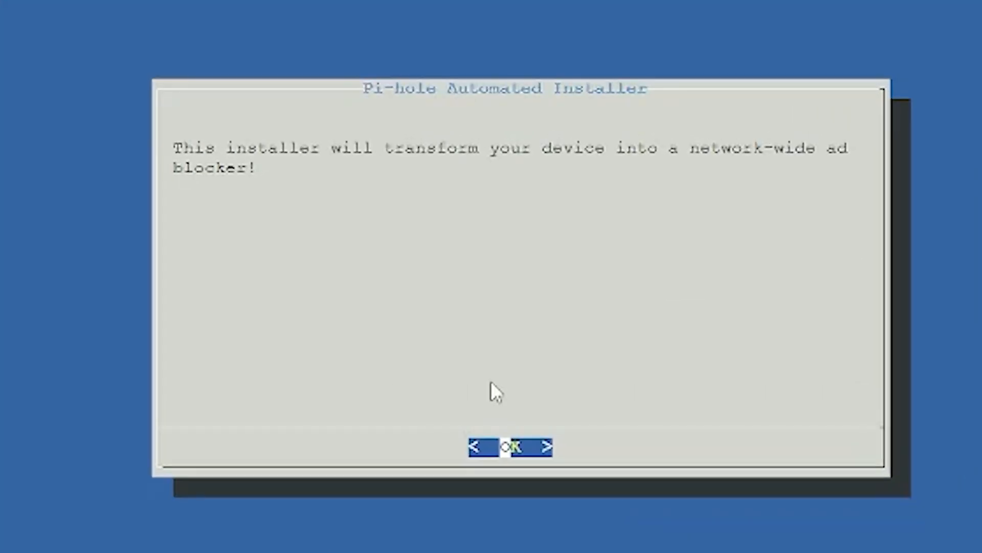
{"action": "mouse_move", "coordinate": [742, 189]}
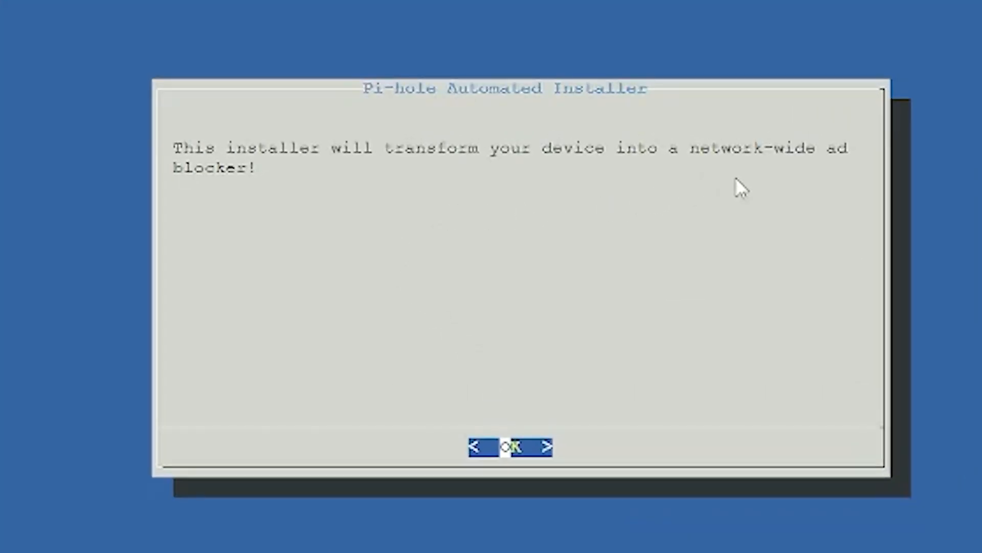
{"action": "mouse_move", "coordinate": [508, 209]}
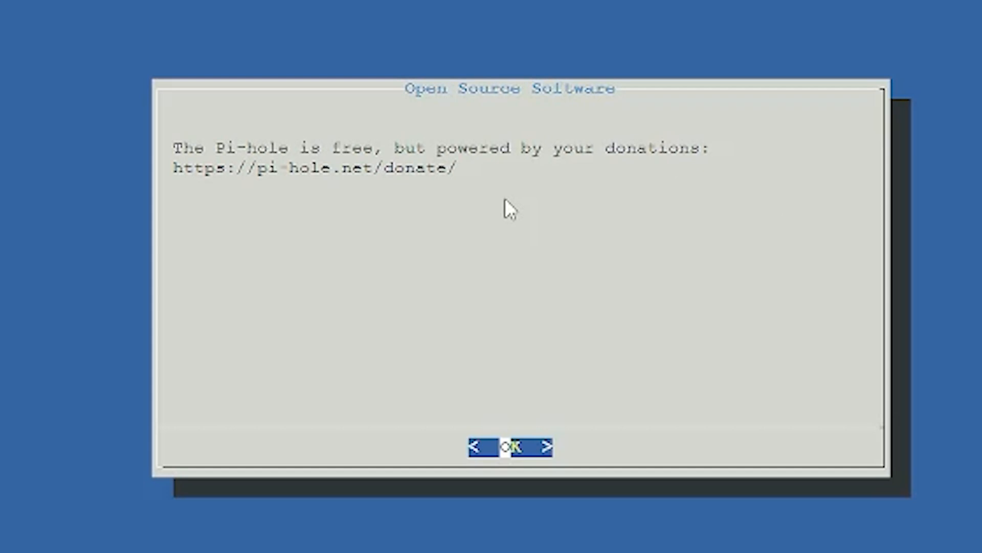
Accept the donations and static IP notices and confirm the upstream DNS provider
{"action": "left_click", "coordinate": [511, 446]}
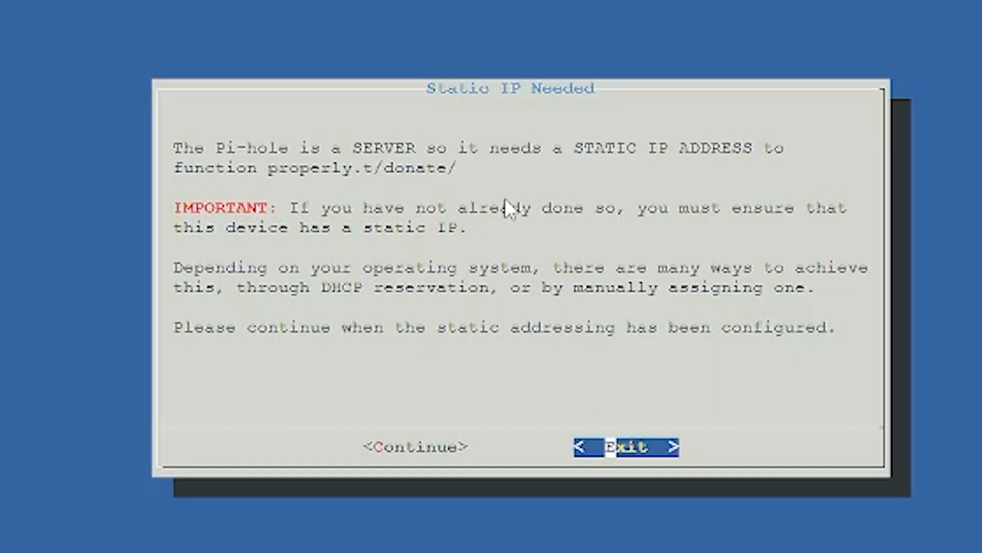
{"action": "key", "text": "Left"}
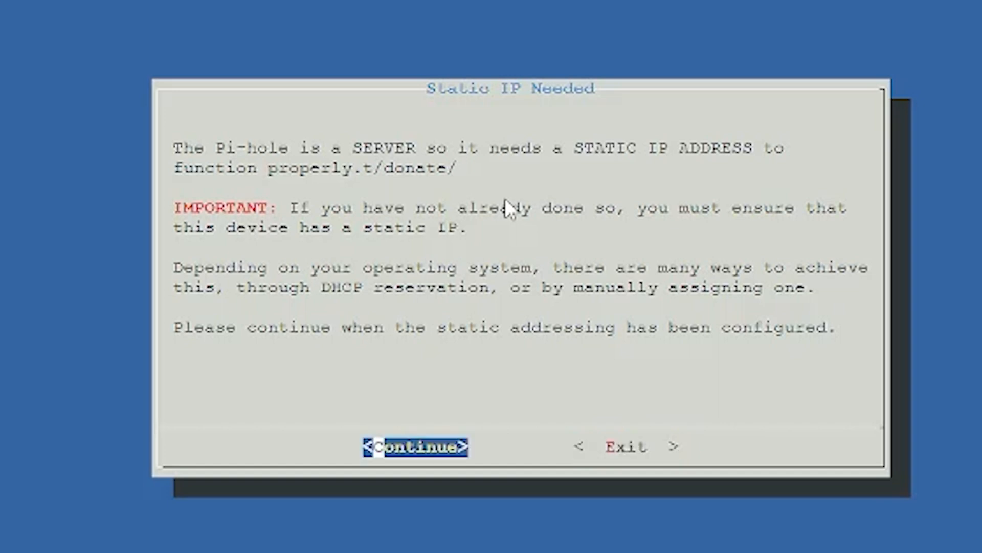
{"action": "left_click", "coordinate": [413, 447]}
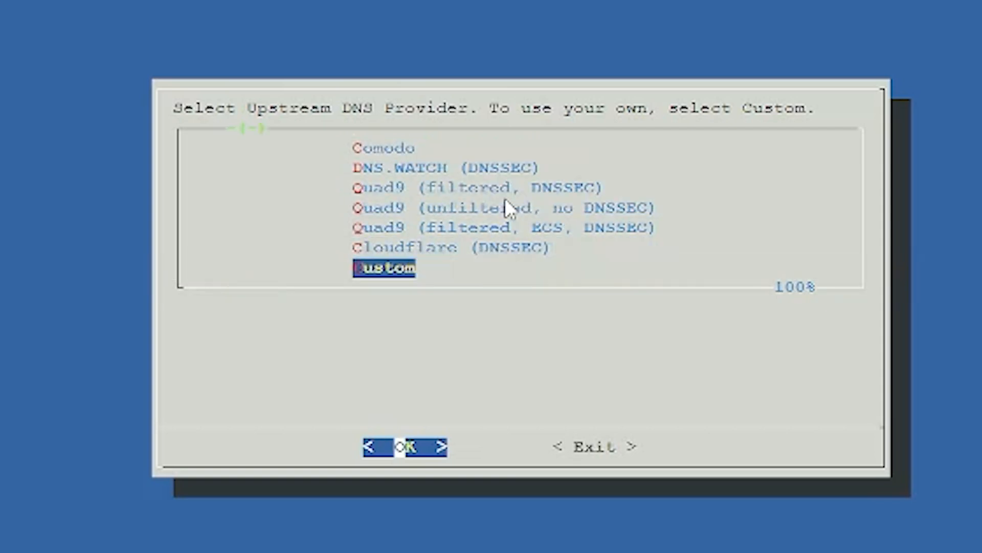
{"action": "left_click", "coordinate": [404, 446]}
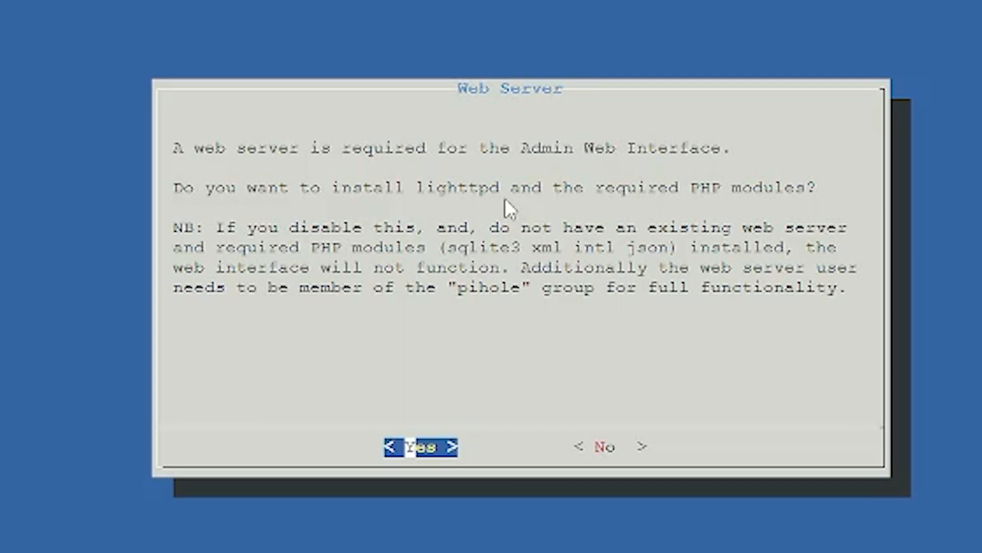
Install the lighttpd web server, enable query logging and keep privacy level 0 show everything
{"action": "left_click", "coordinate": [421, 446]}
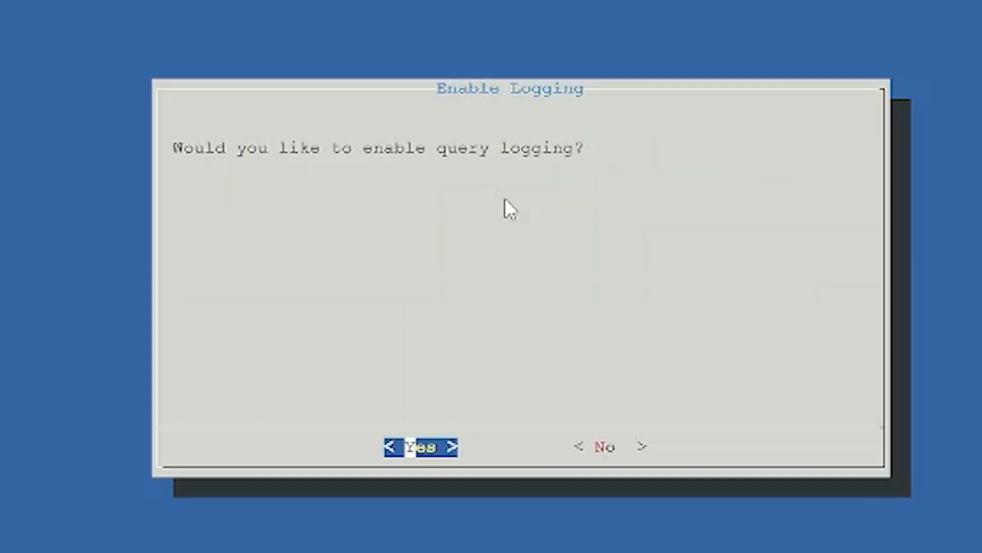
{"action": "left_click", "coordinate": [420, 446]}
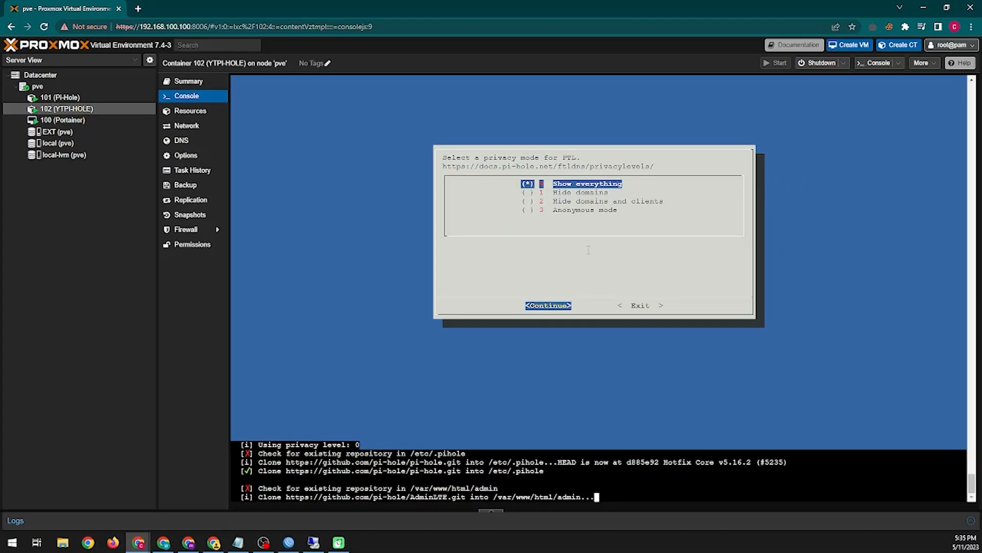
{"action": "left_click", "coordinate": [546, 305]}
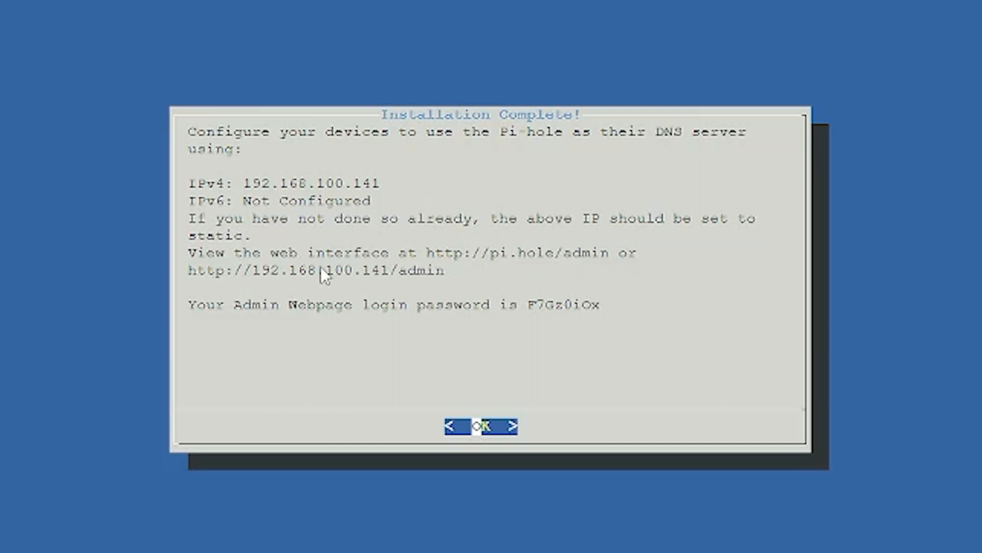
{"action": "mouse_move", "coordinate": [445, 292]}
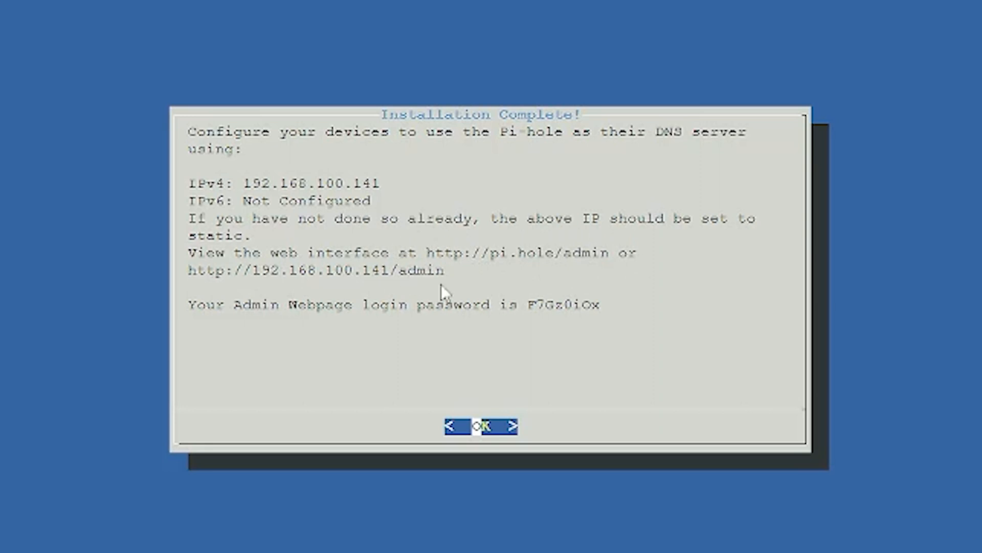
{"action": "mouse_move", "coordinate": [570, 269]}
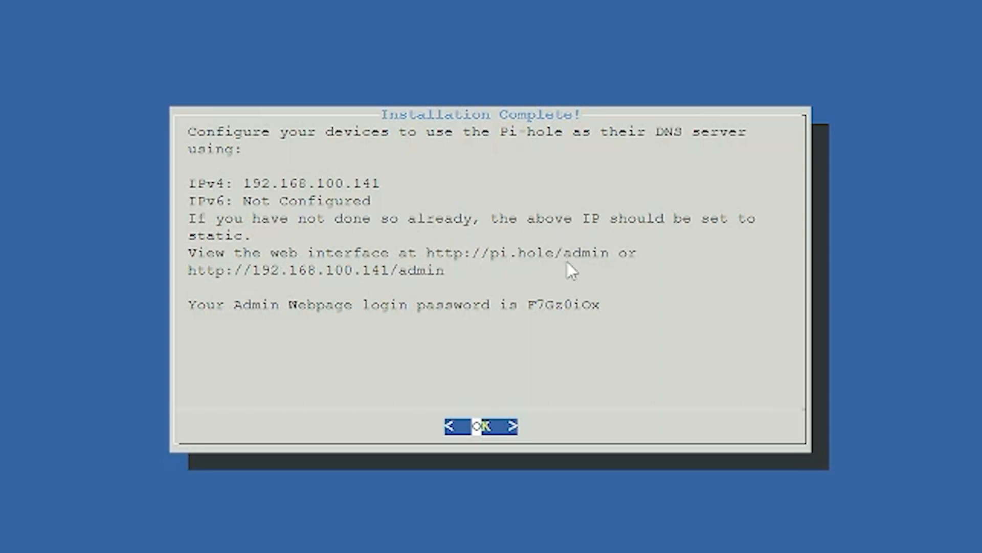
{"action": "mouse_move", "coordinate": [642, 335]}
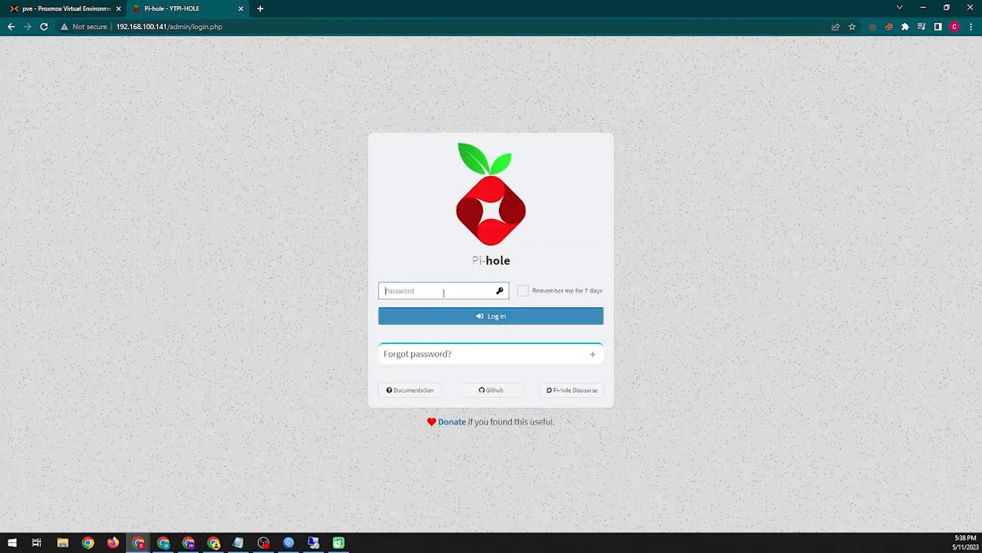
Log in to the Pi-hole admin page and re-enable blocking from the sidebar
{"action": "type", "text": "password"}
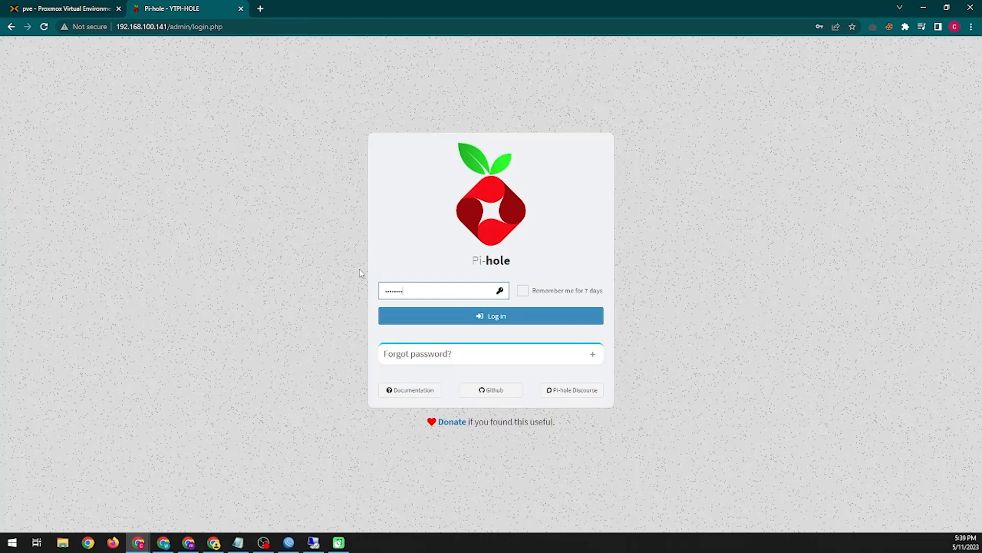
{"action": "left_click", "coordinate": [490, 316]}
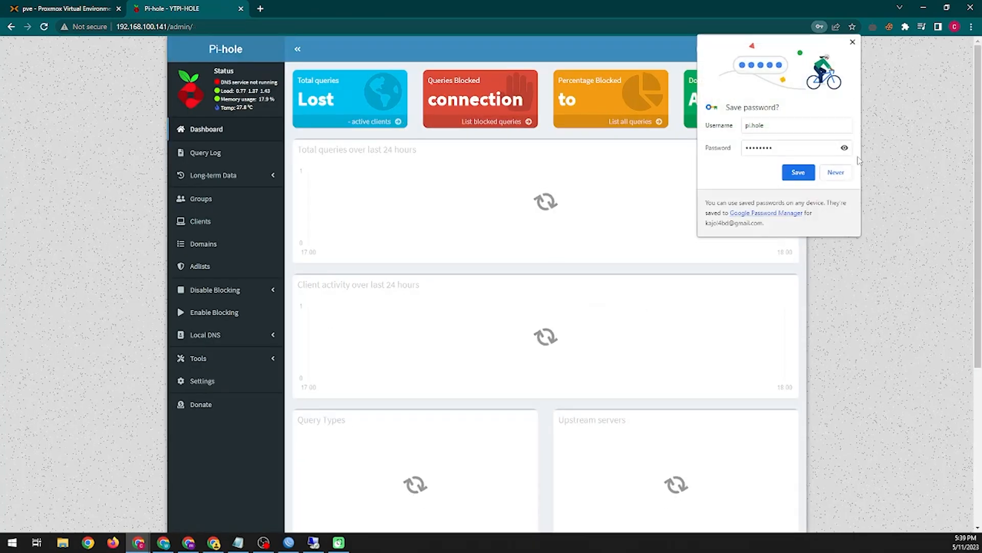
{"action": "left_click", "coordinate": [834, 172]}
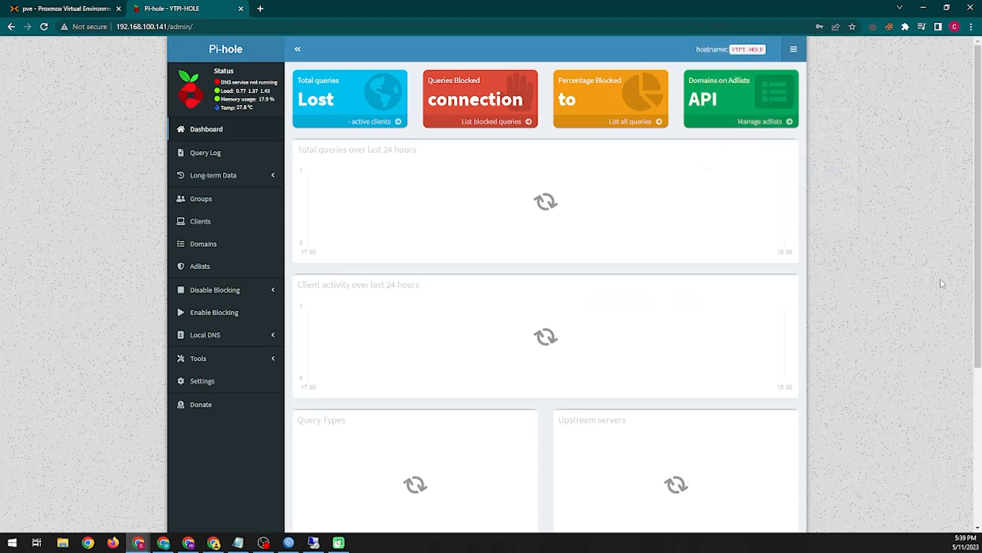
{"action": "mouse_move", "coordinate": [630, 135]}
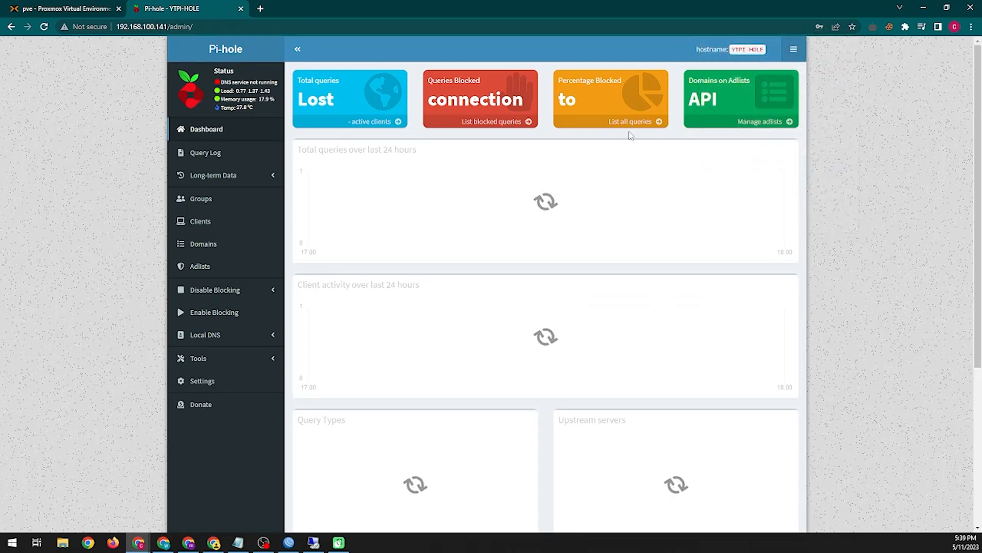
{"action": "mouse_move", "coordinate": [688, 454]}
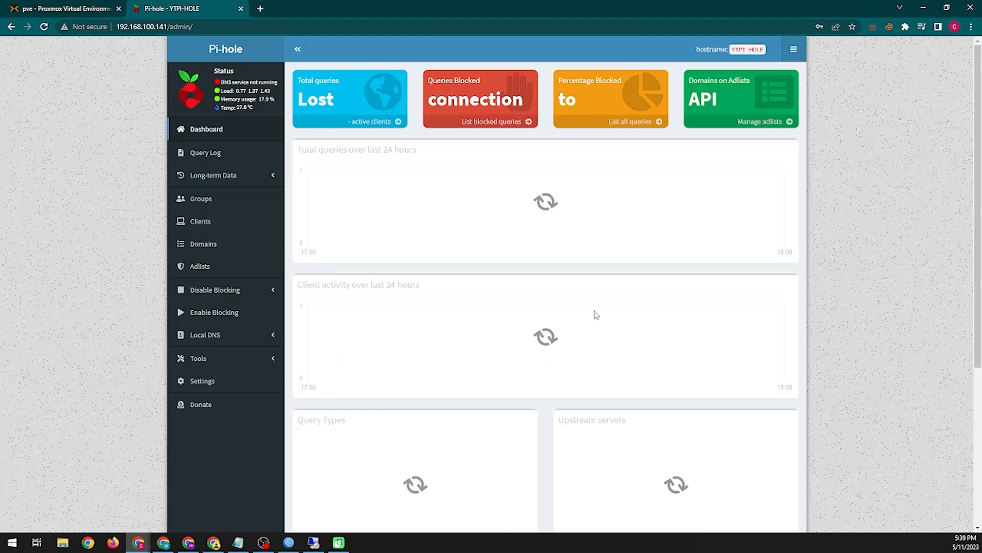
{"action": "mouse_move", "coordinate": [483, 287]}
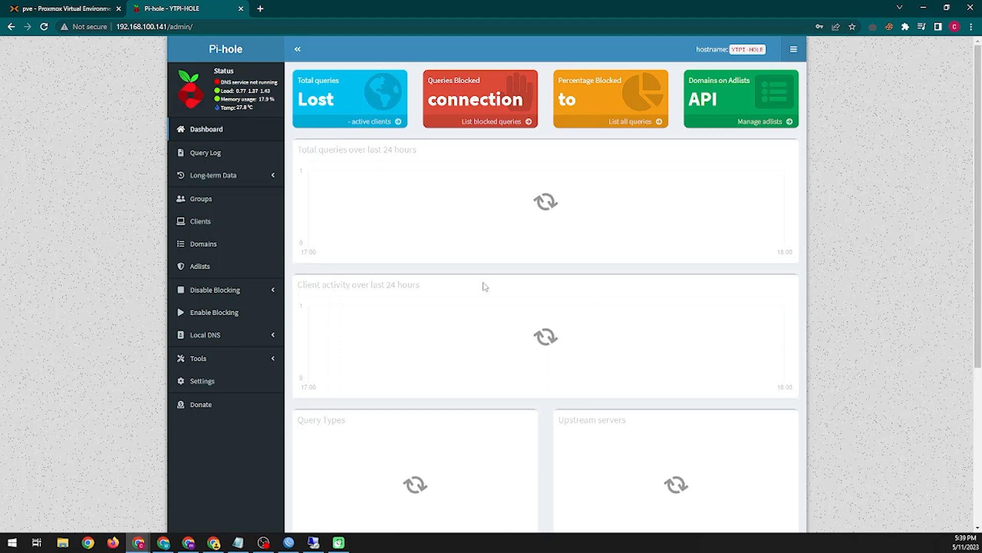
{"action": "mouse_move", "coordinate": [509, 258]}
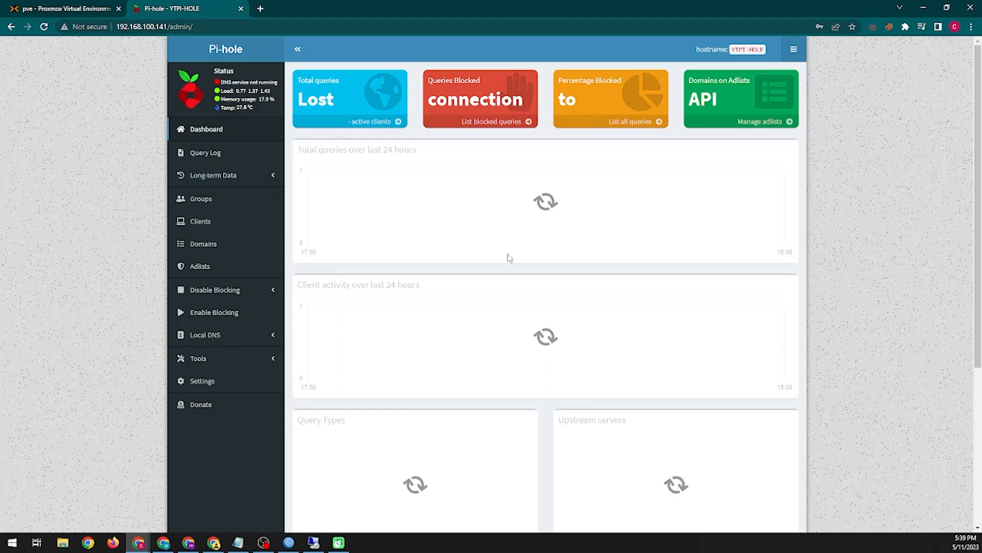
{"action": "mouse_move", "coordinate": [218, 91]}
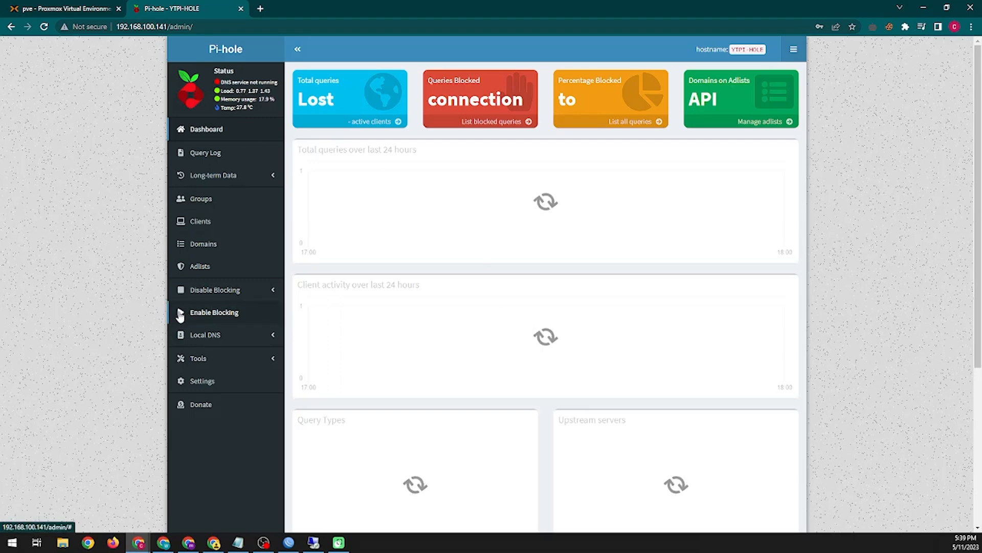
{"action": "left_click", "coordinate": [214, 313]}
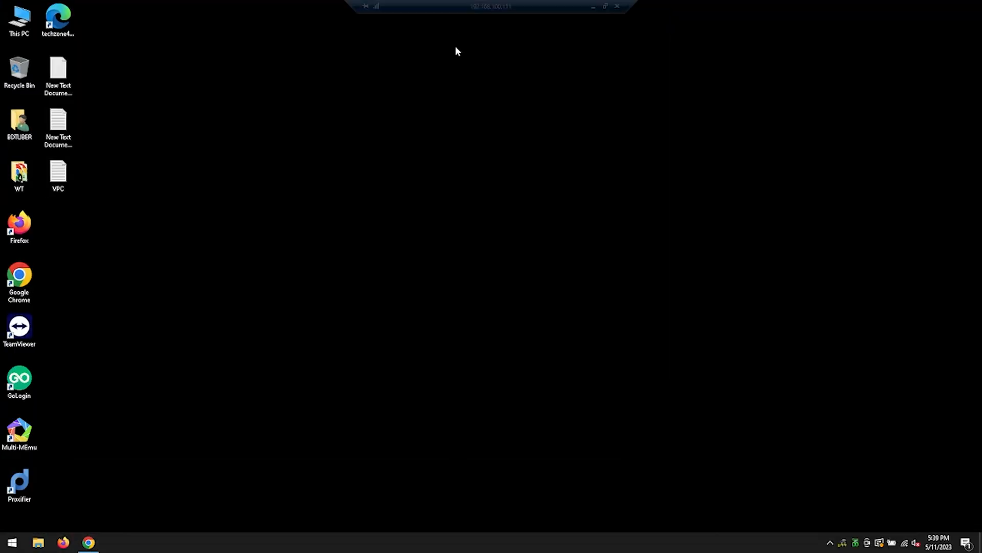
Set the Wi-Fi adapter's IPv4 preferred DNS server to the Pi-hole address 192.168.100.144
{"action": "right_click", "coordinate": [895, 543]}
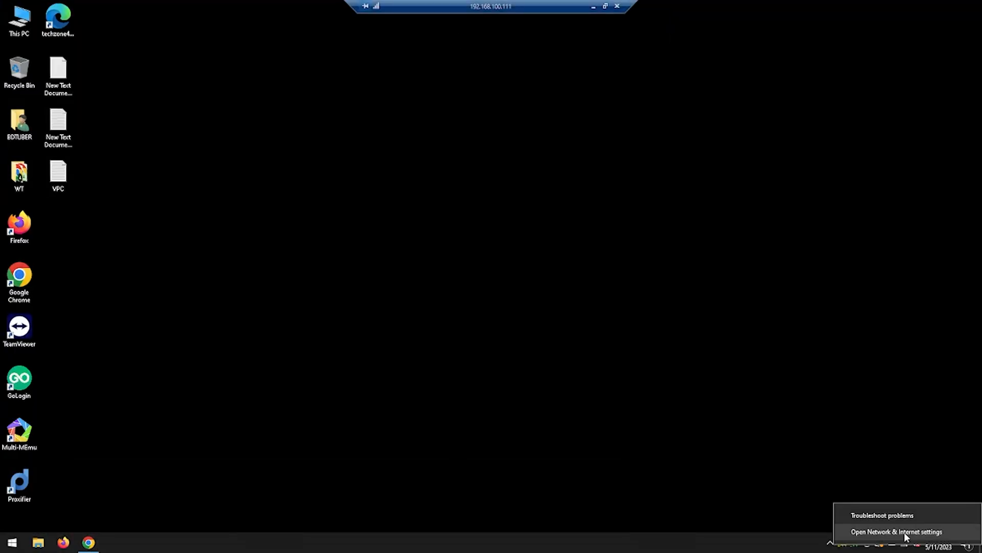
{"action": "left_click", "coordinate": [897, 531]}
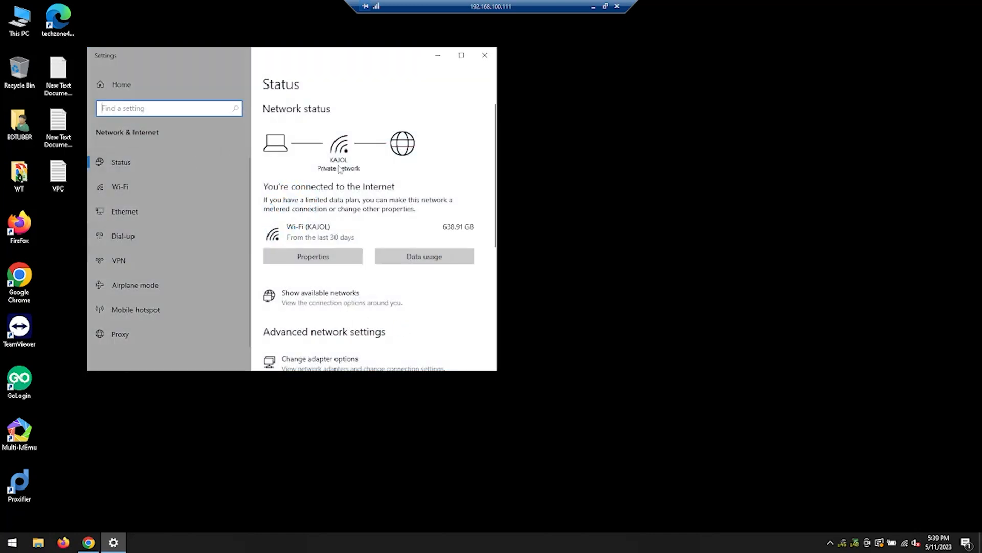
{"action": "left_click", "coordinate": [124, 211]}
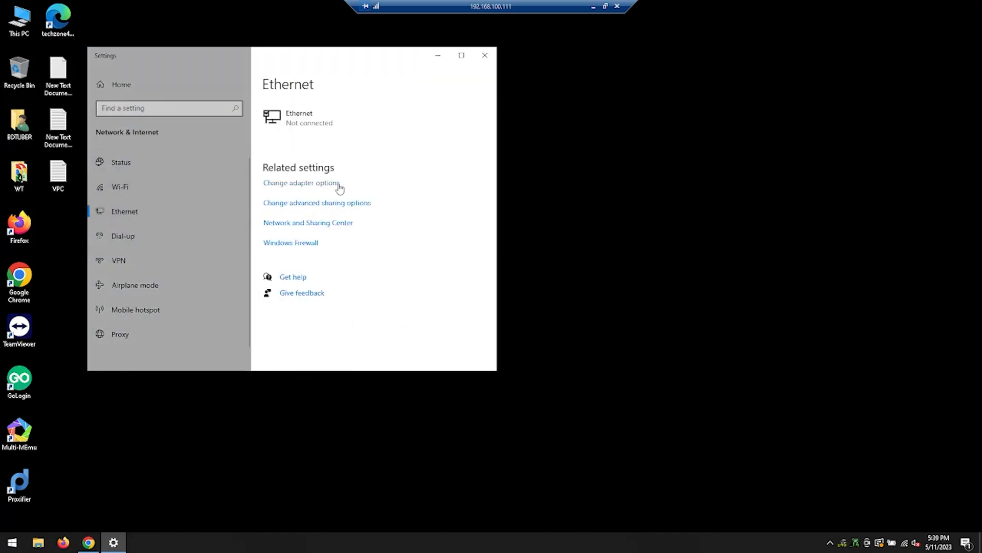
{"action": "left_click", "coordinate": [301, 182]}
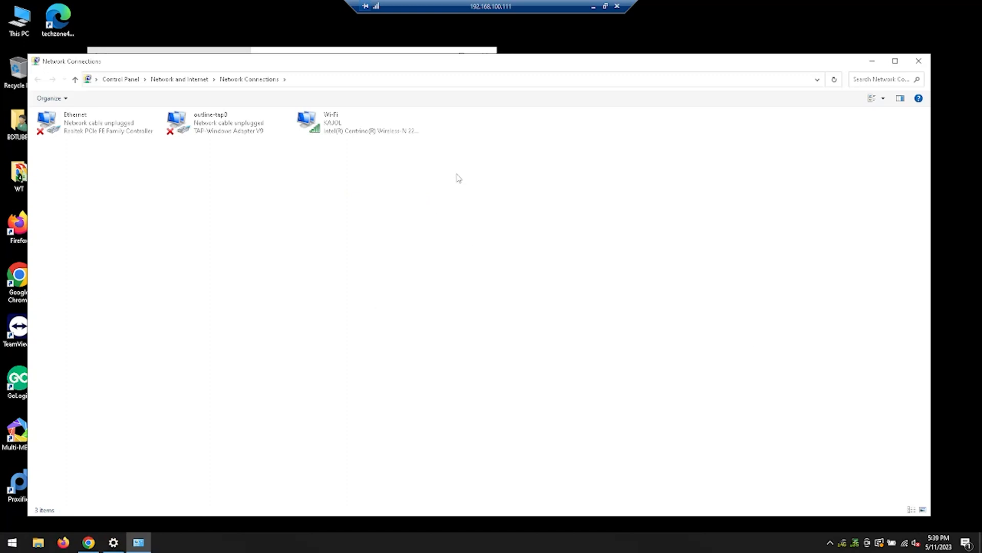
{"action": "double_click", "coordinate": [306, 122]}
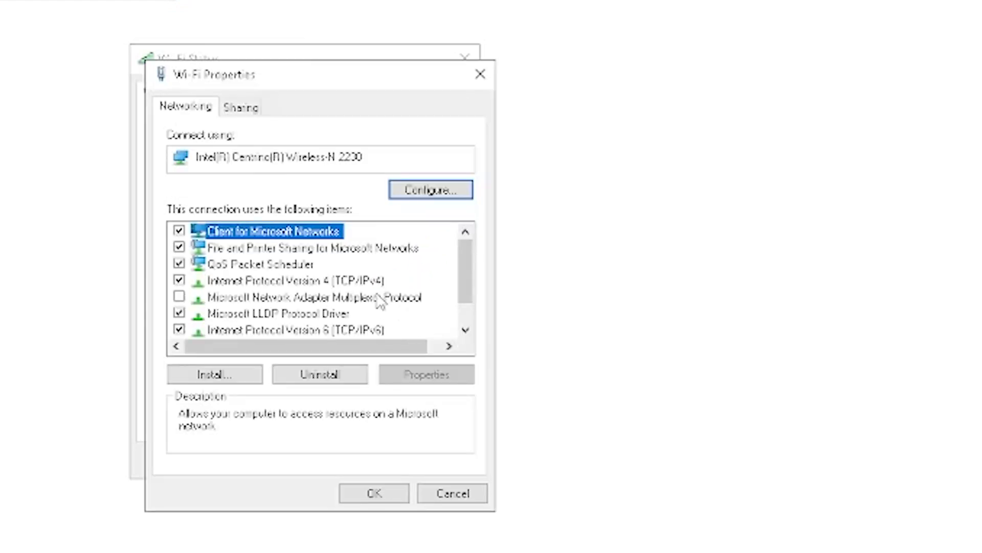
{"action": "double_click", "coordinate": [282, 279]}
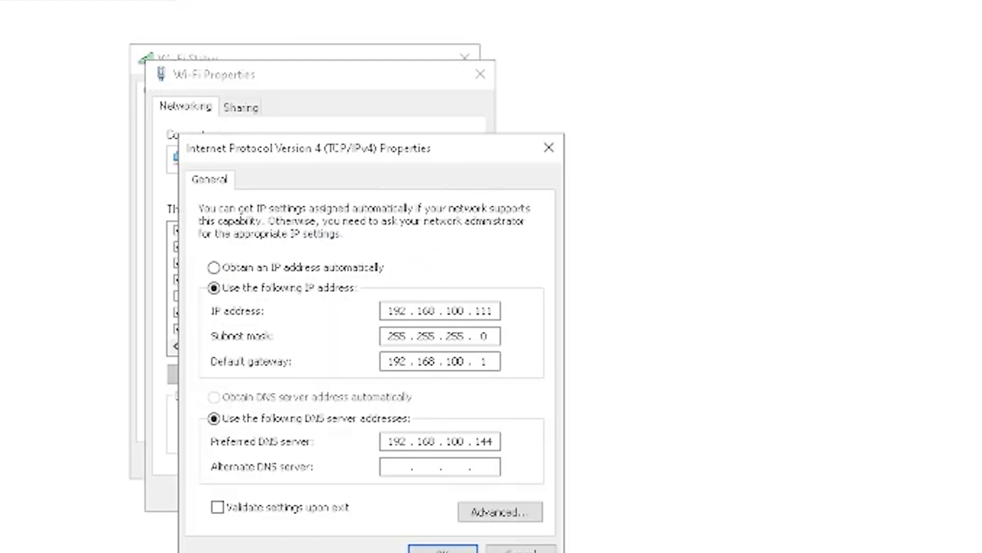
{"action": "key", "text": "BackSpace"}
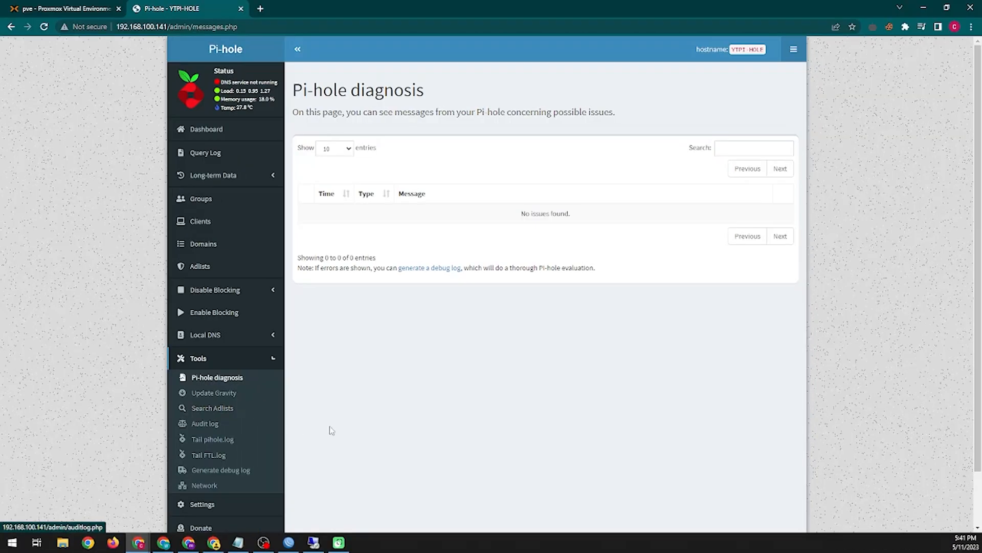
Update Gravity to refresh Pi-hole's list of blocked domains
{"action": "left_click", "coordinate": [214, 392]}
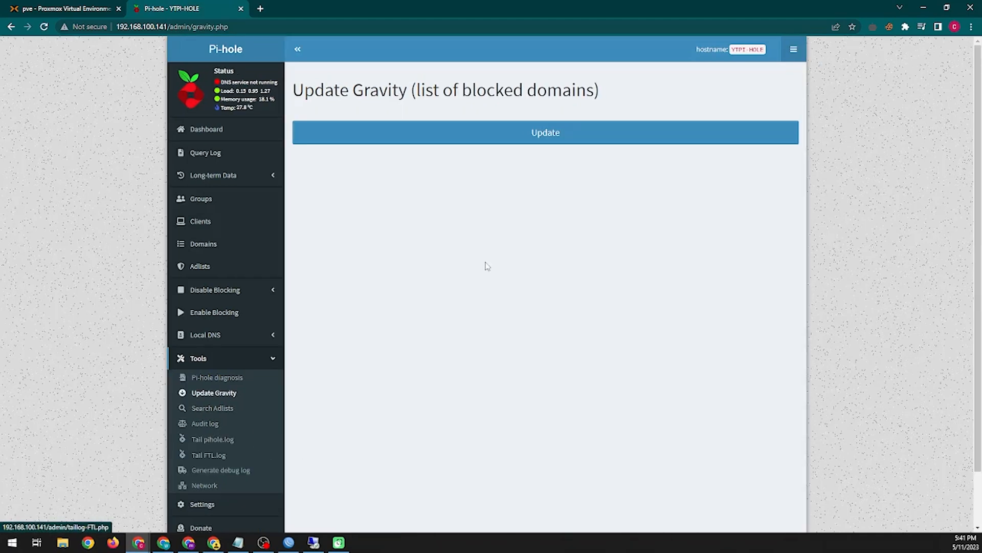
{"action": "left_click", "coordinate": [545, 132]}
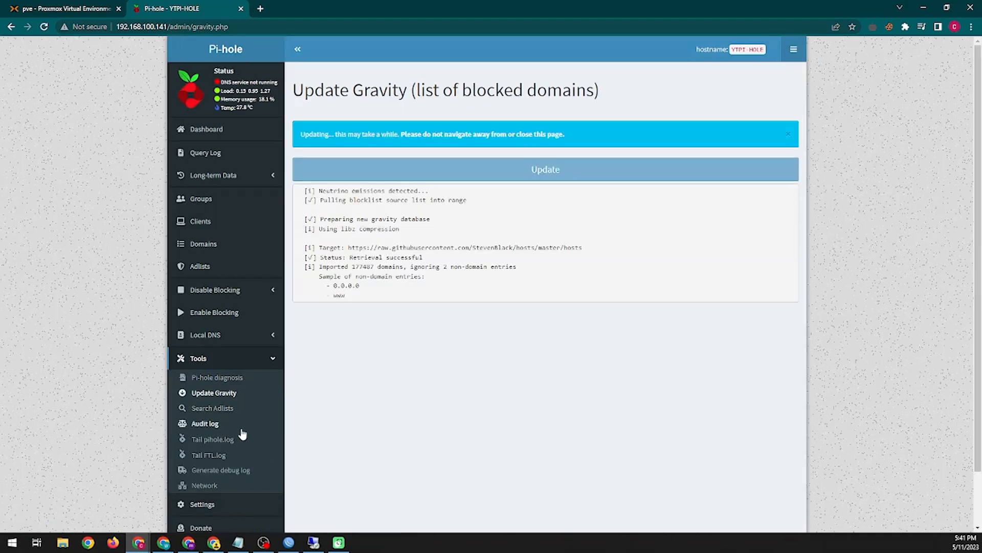
{"action": "scroll", "scroll_direction": "down", "scroll_amount": 3}
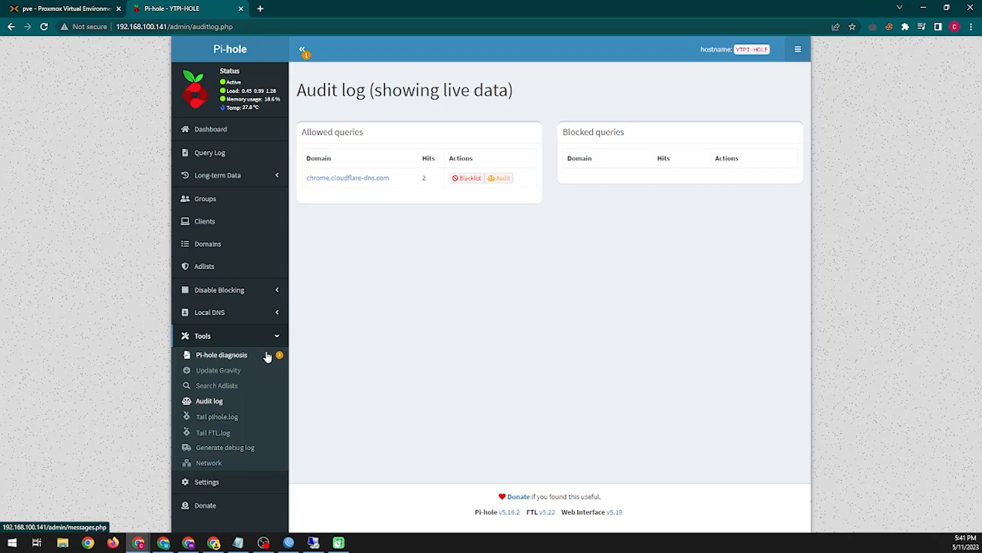
{"action": "mouse_move", "coordinate": [437, 342]}
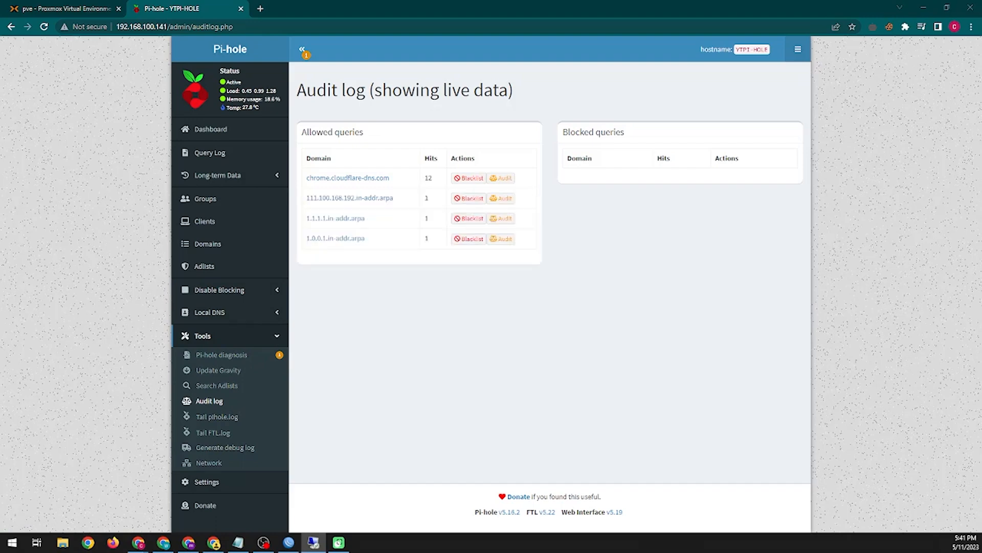
Review Pi-hole diagnosis and the query log showing chrome.cloudflare-dns.com requests from 192.168.100.111
{"action": "left_click", "coordinate": [221, 354]}
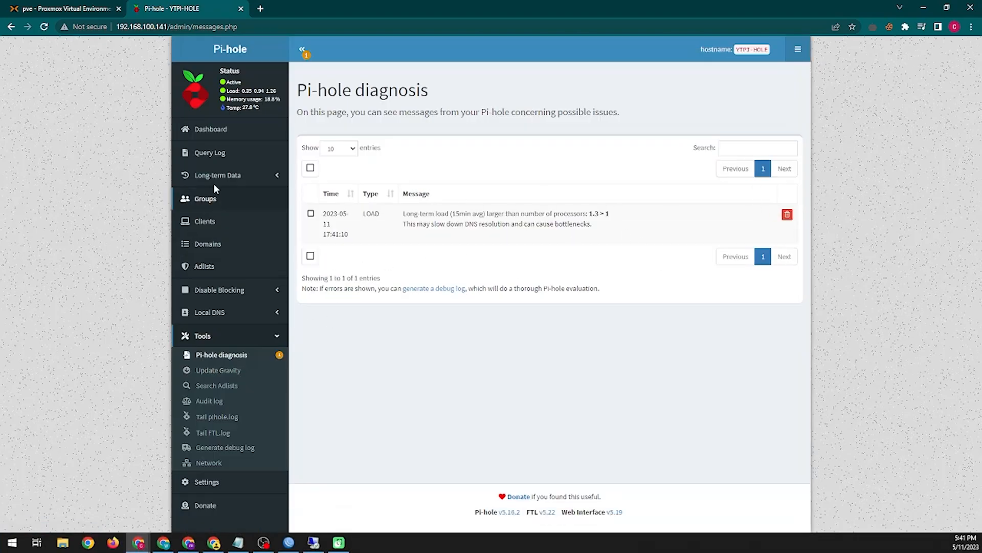
{"action": "left_click", "coordinate": [209, 153]}
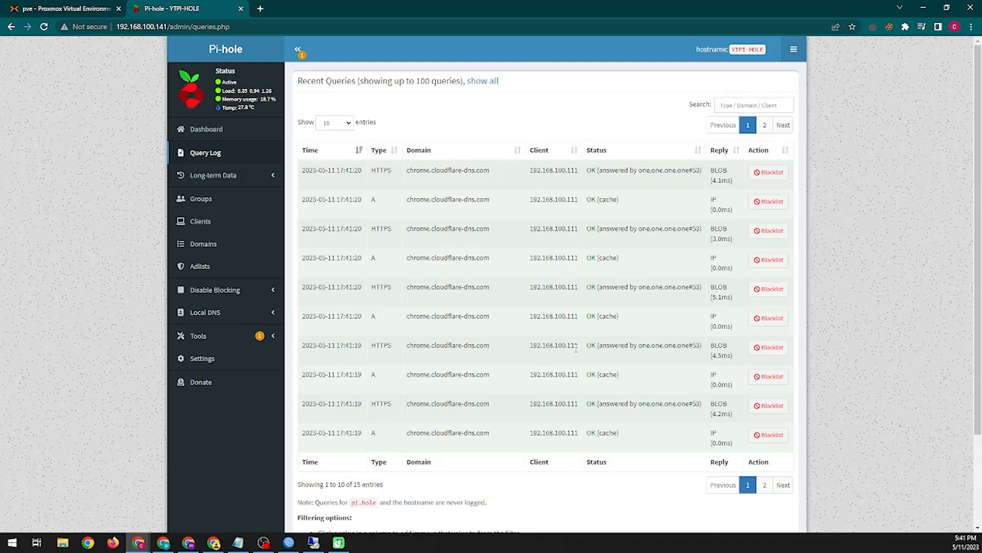
{"action": "mouse_move", "coordinate": [567, 424]}
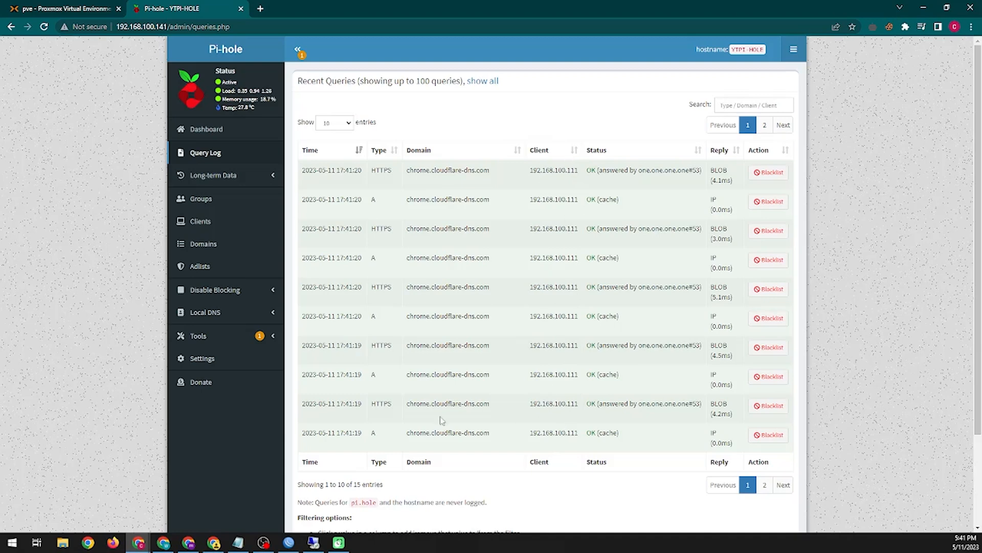
{"action": "left_click", "coordinate": [206, 128]}
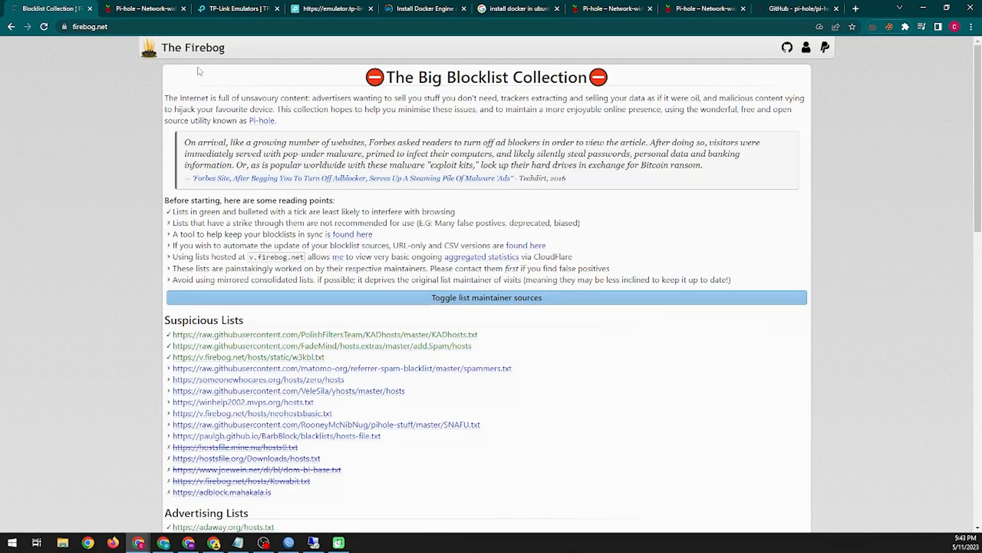
Select the FadeMind add.Spam hosts URL on the Firebog blocklist page for copying
{"action": "scroll", "scroll_direction": "down", "scroll_amount": 3}
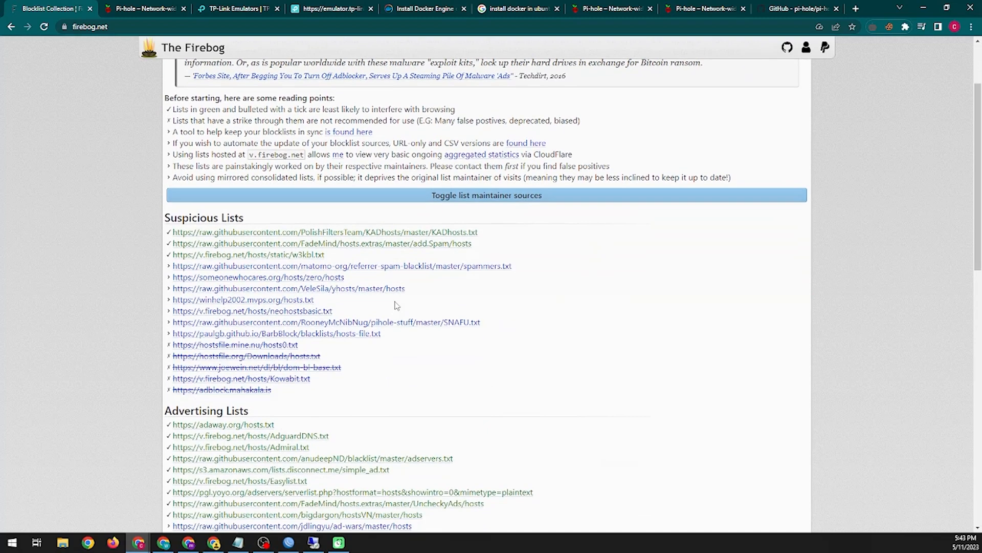
{"action": "double_click", "coordinate": [323, 244]}
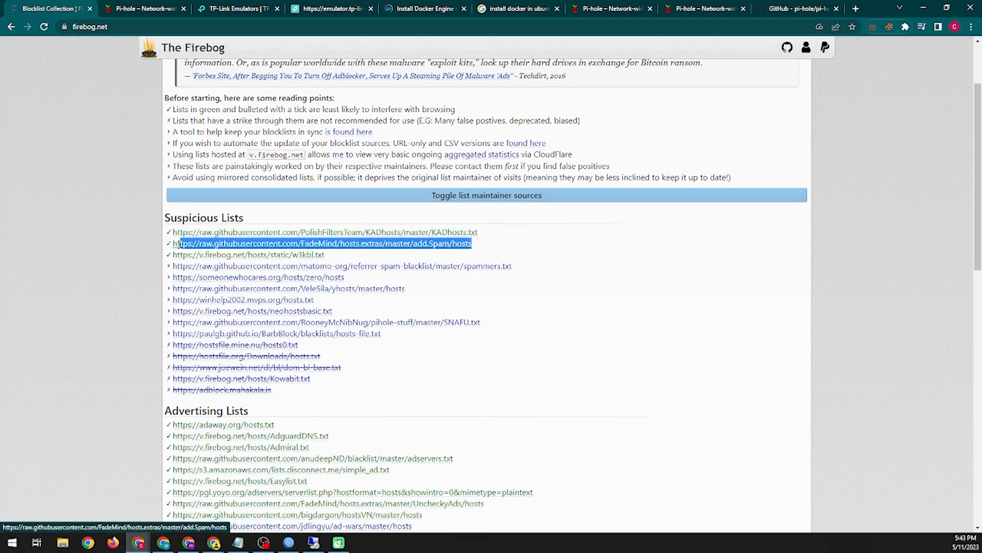
{"action": "scroll", "scroll_direction": "down", "scroll_amount": 3}
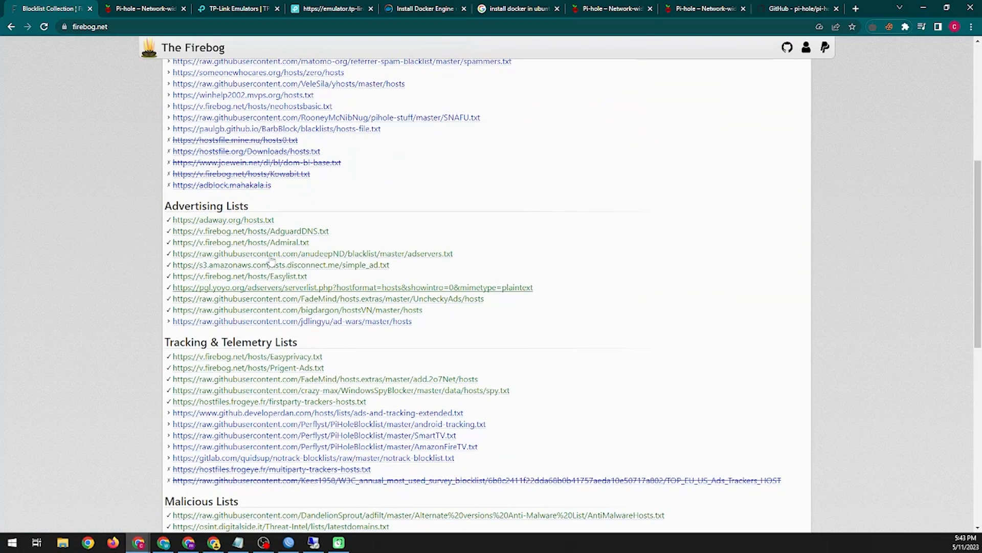
{"action": "scroll", "scroll_direction": "down", "scroll_amount": 3}
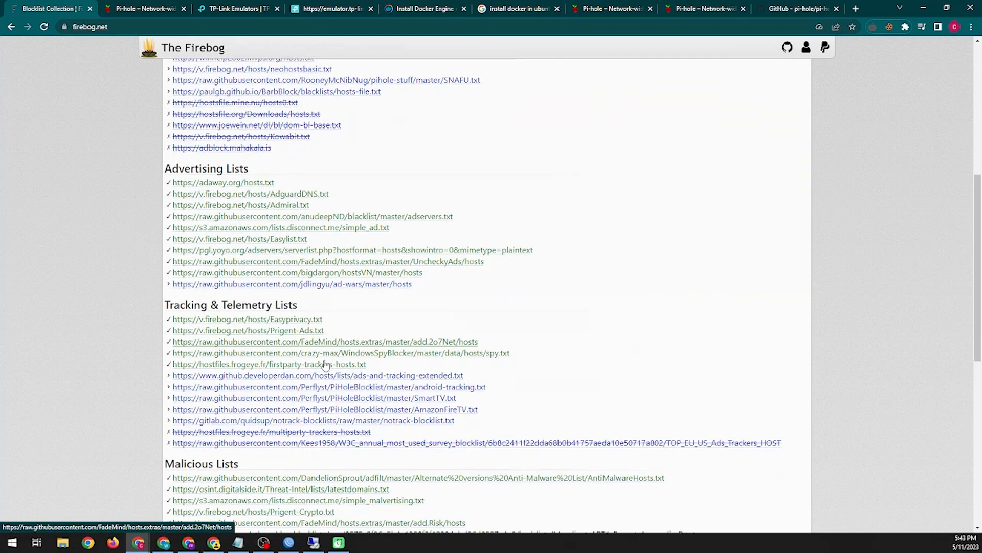
{"action": "scroll", "scroll_direction": "down", "scroll_amount": 3}
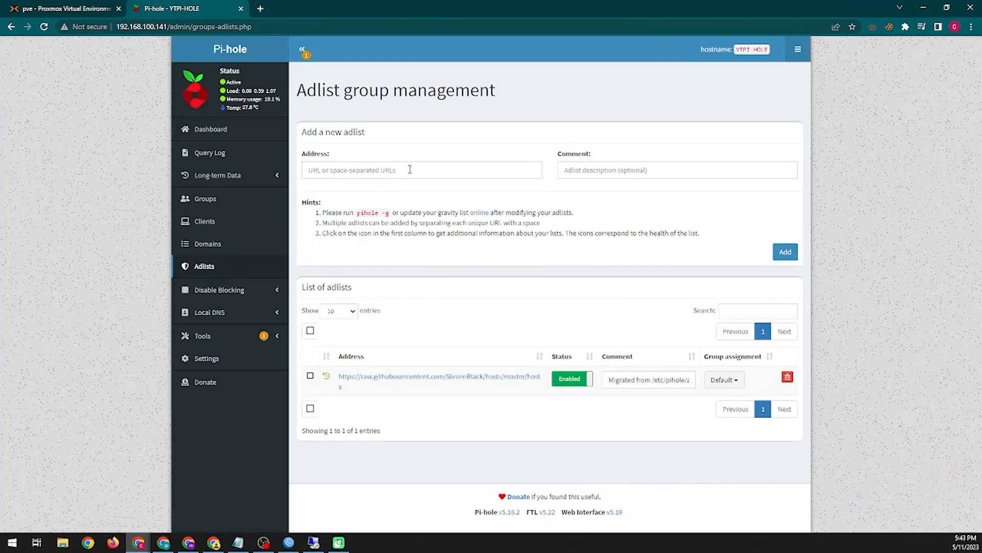
Enter raw.githubusercontent.com/FadeMind/hosts.extras/master/add.Spam/hosts as the new adlist address
{"action": "type", "text": "raw.githubusercontent.com/FadeMind/hosts.extras/master/add.Spam/hosts"}
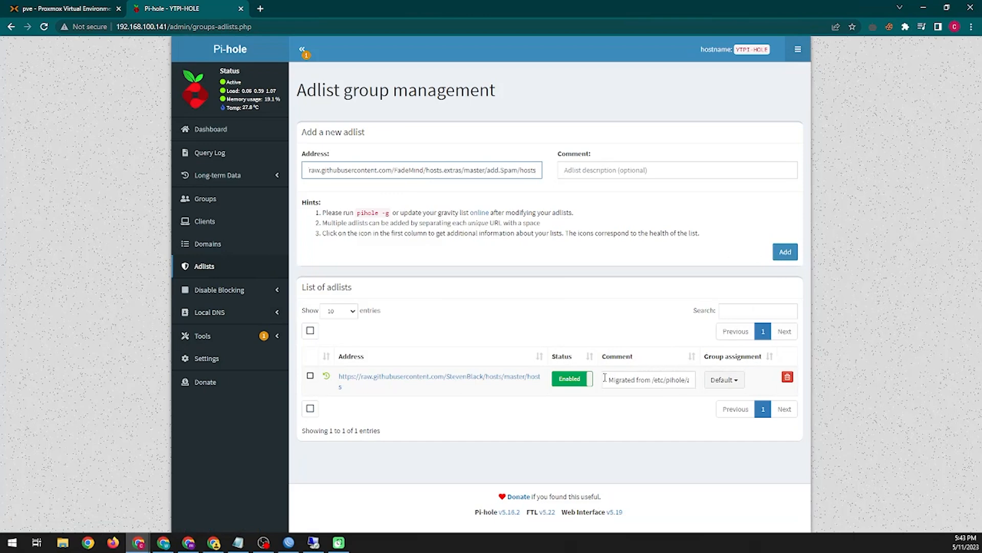
{"action": "right_click", "coordinate": [642, 378]}
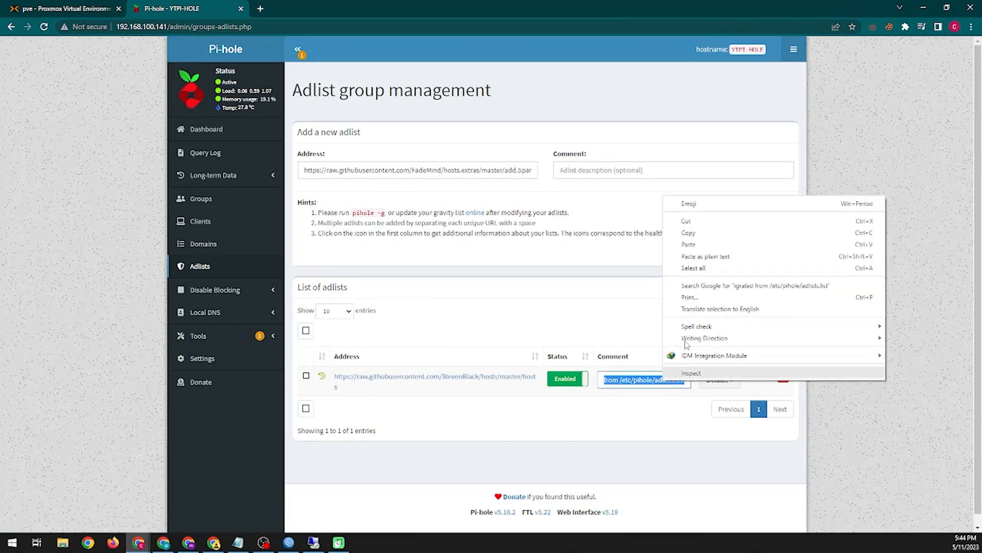